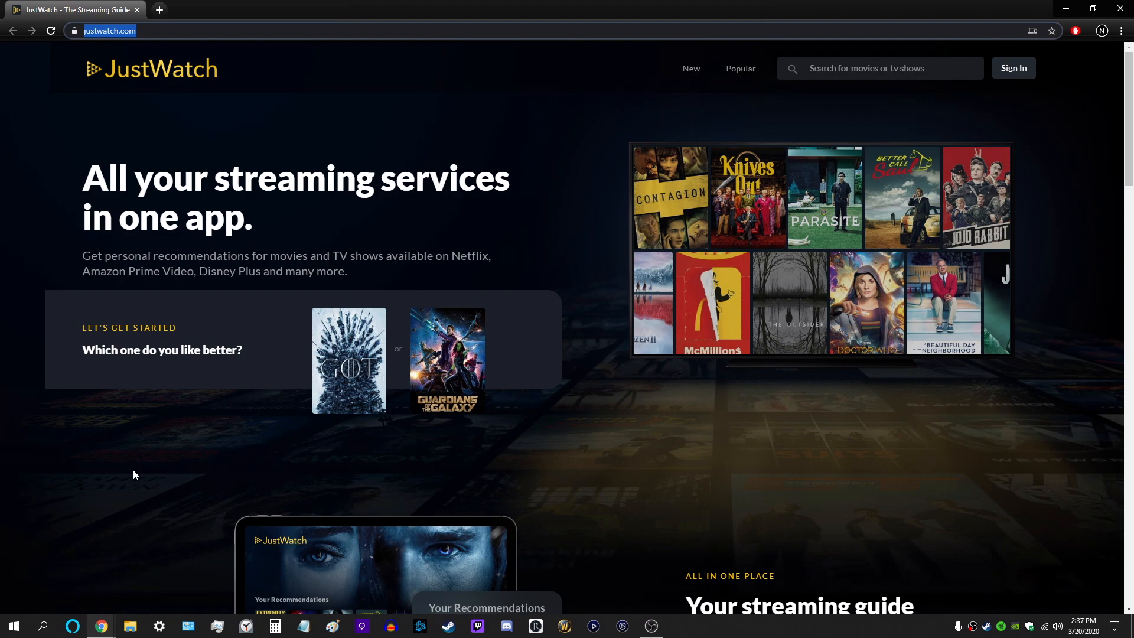
{"action": "mouse_move", "coordinate": [935, 141]}
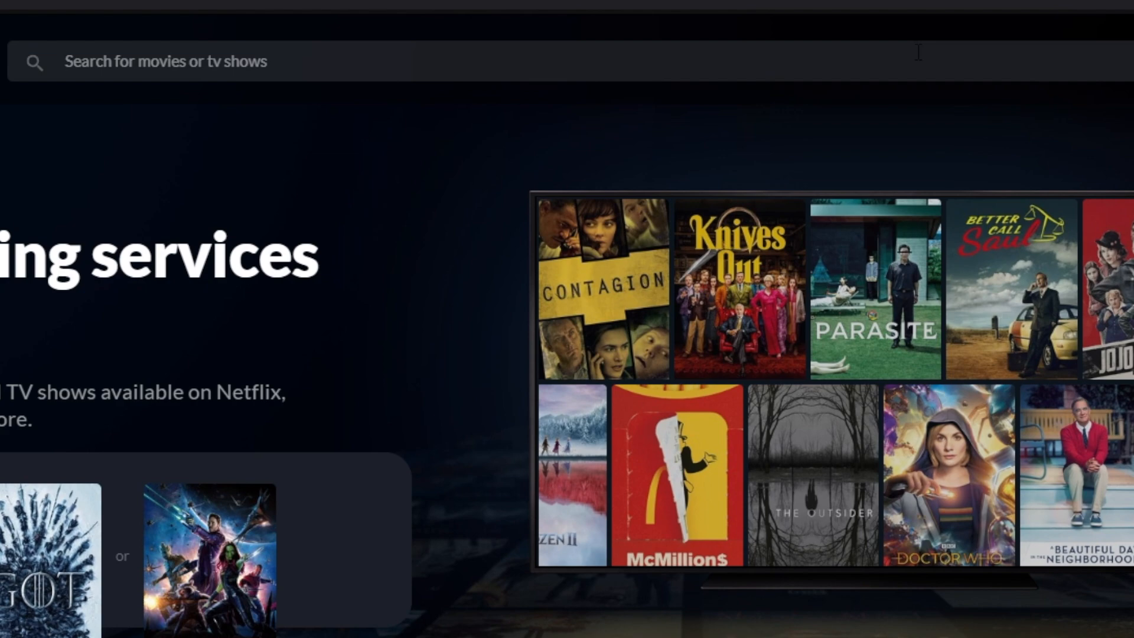
Search JustWatch for 'place beyond the' to find The Place Beyond the Pines and its offers.
{"action": "type", "text": "place beyond the"}
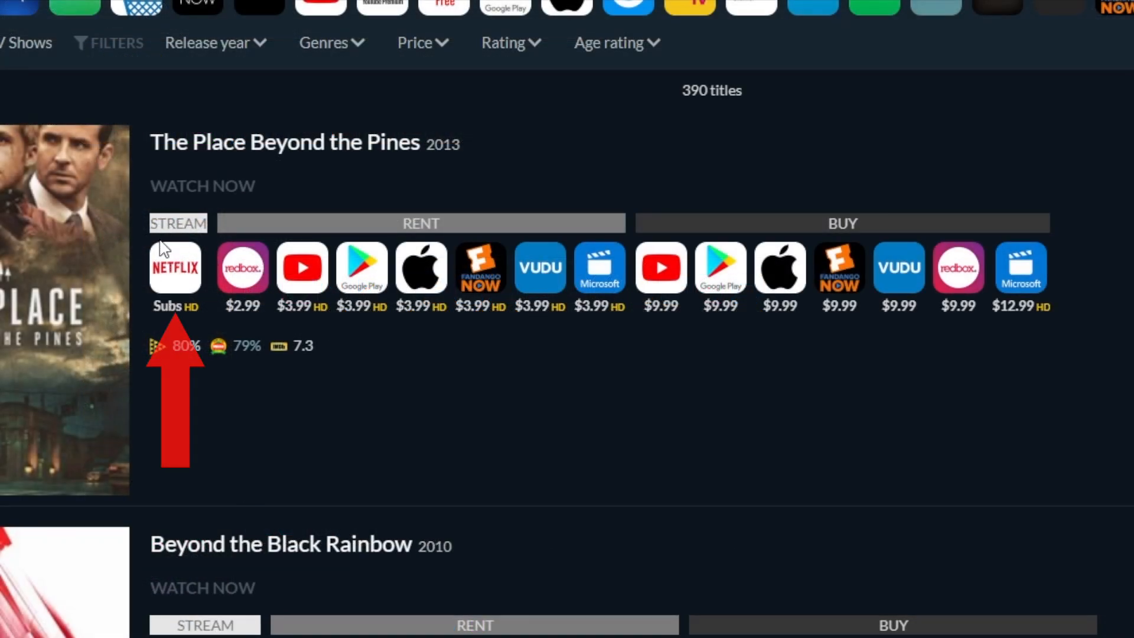
{"action": "mouse_move", "coordinate": [421, 271]}
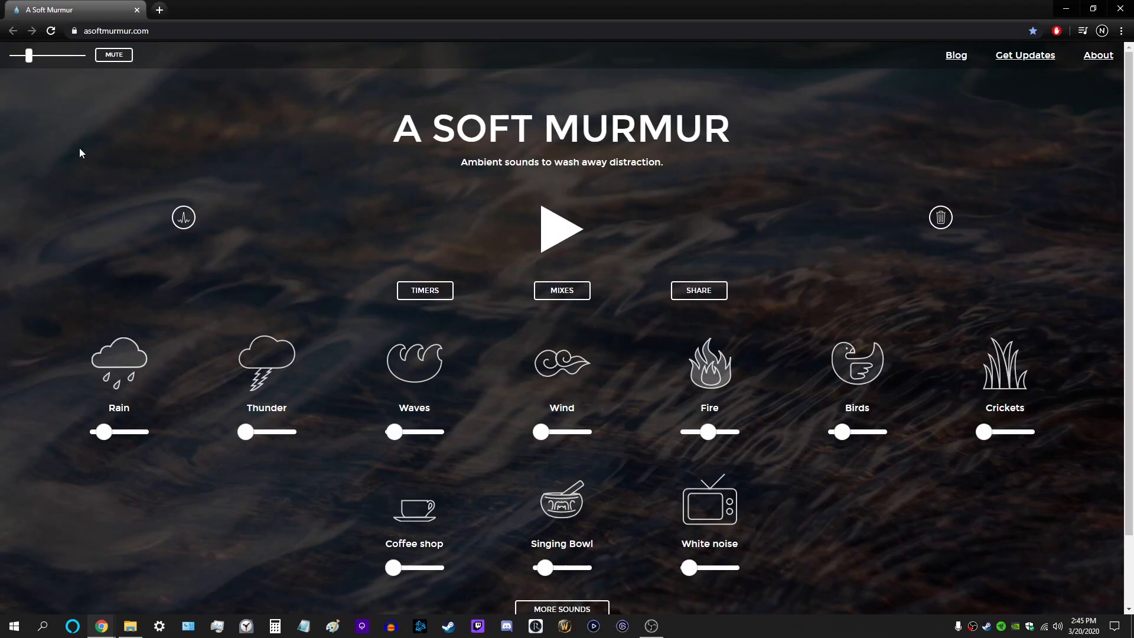
{"action": "mouse_move", "coordinate": [133, 365]}
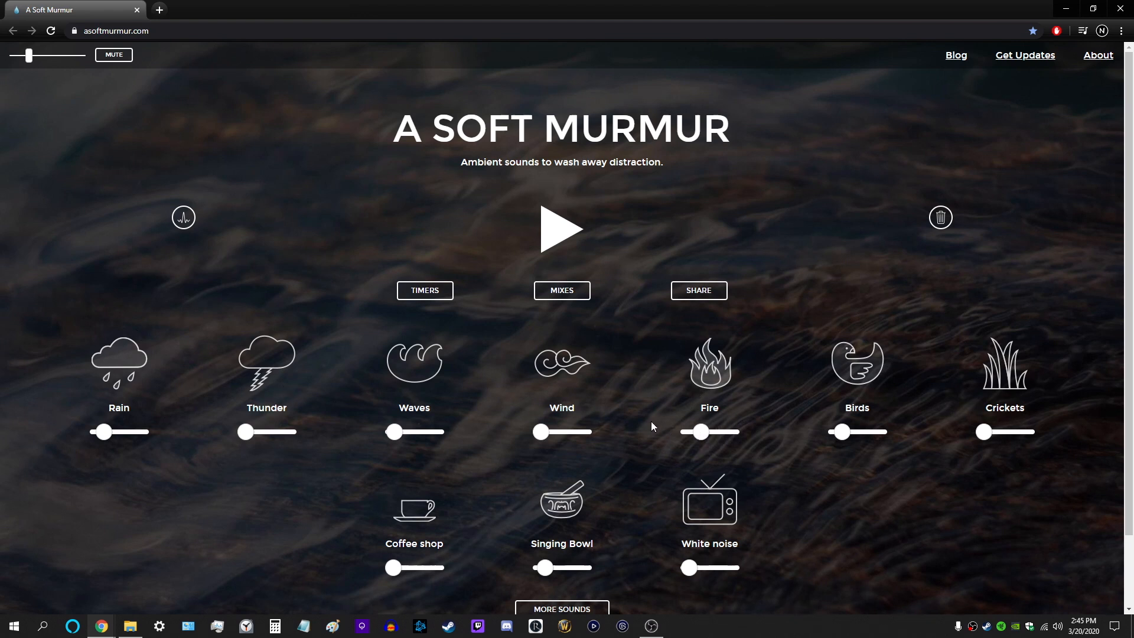
{"action": "mouse_move", "coordinate": [484, 324]}
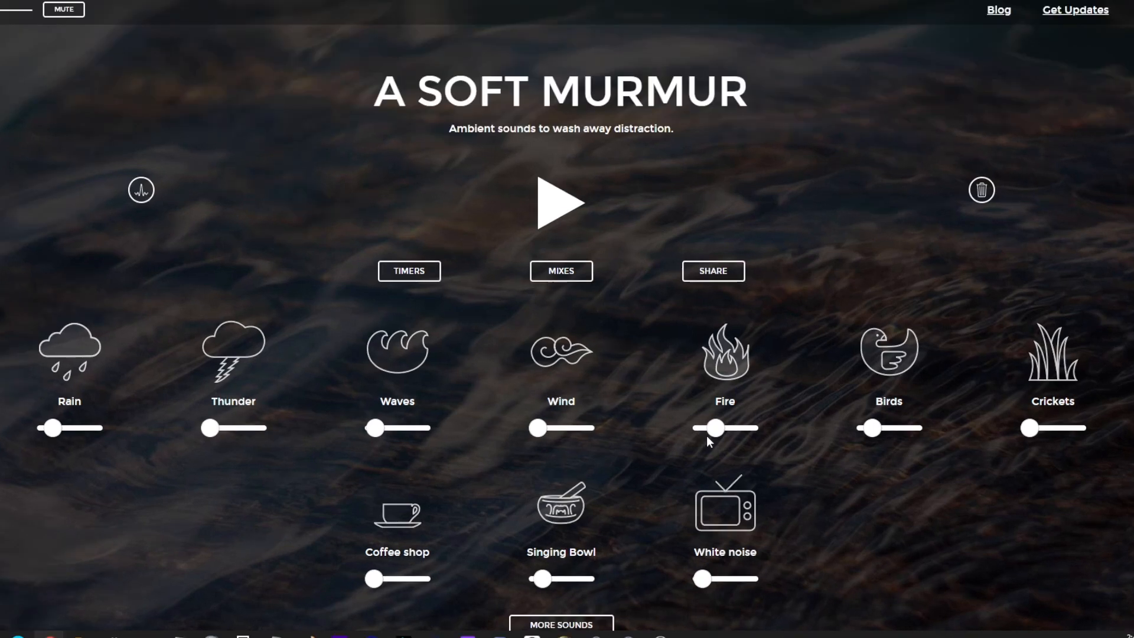
{"action": "mouse_move", "coordinate": [819, 446]}
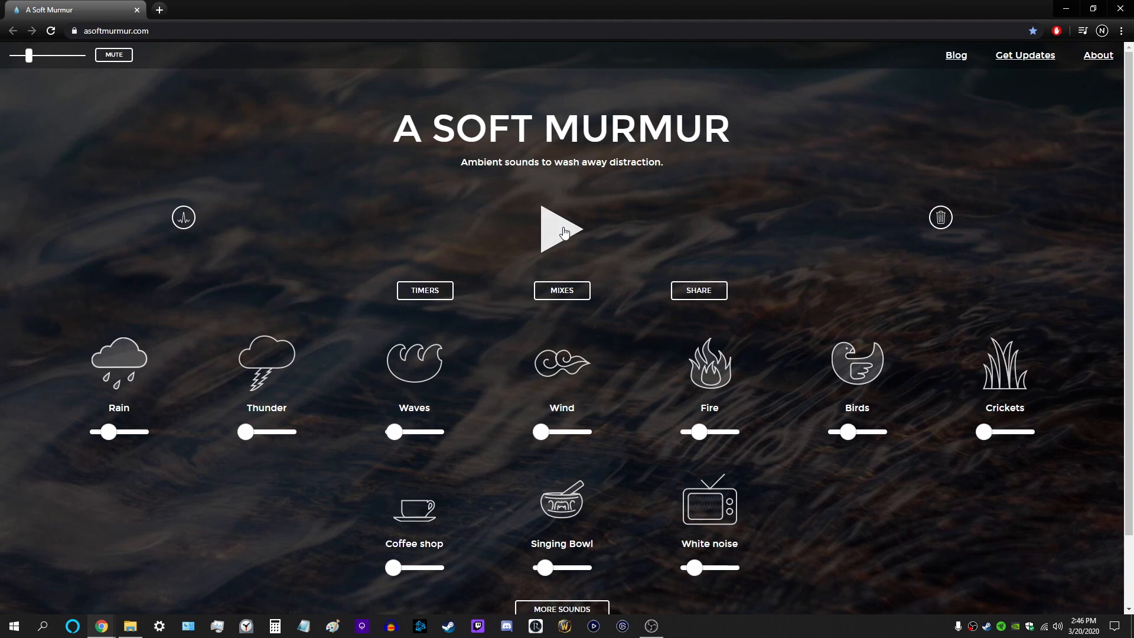
Start the A Soft Murmur ambient mix playing.
{"action": "left_click", "coordinate": [561, 230]}
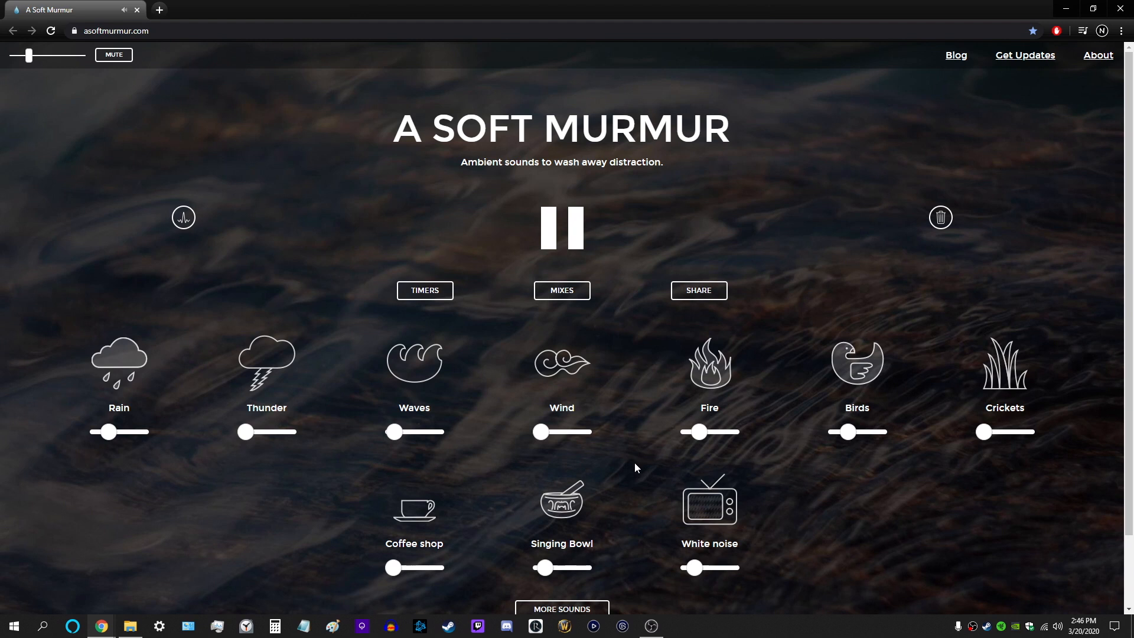
{"action": "mouse_move", "coordinate": [626, 399]}
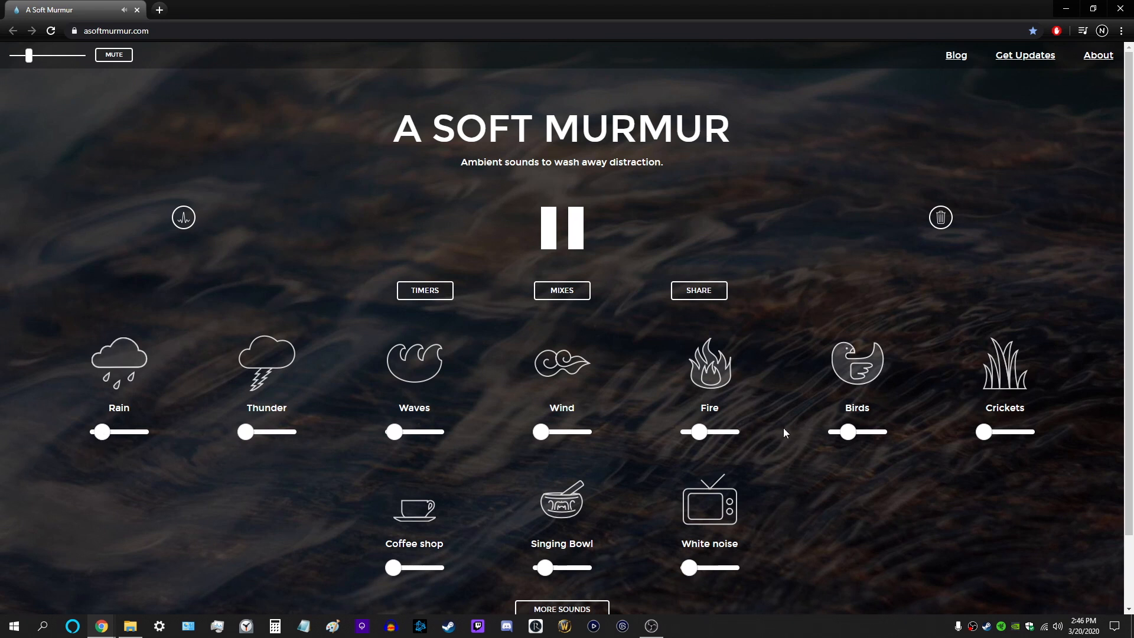
{"action": "mouse_move", "coordinate": [775, 468]}
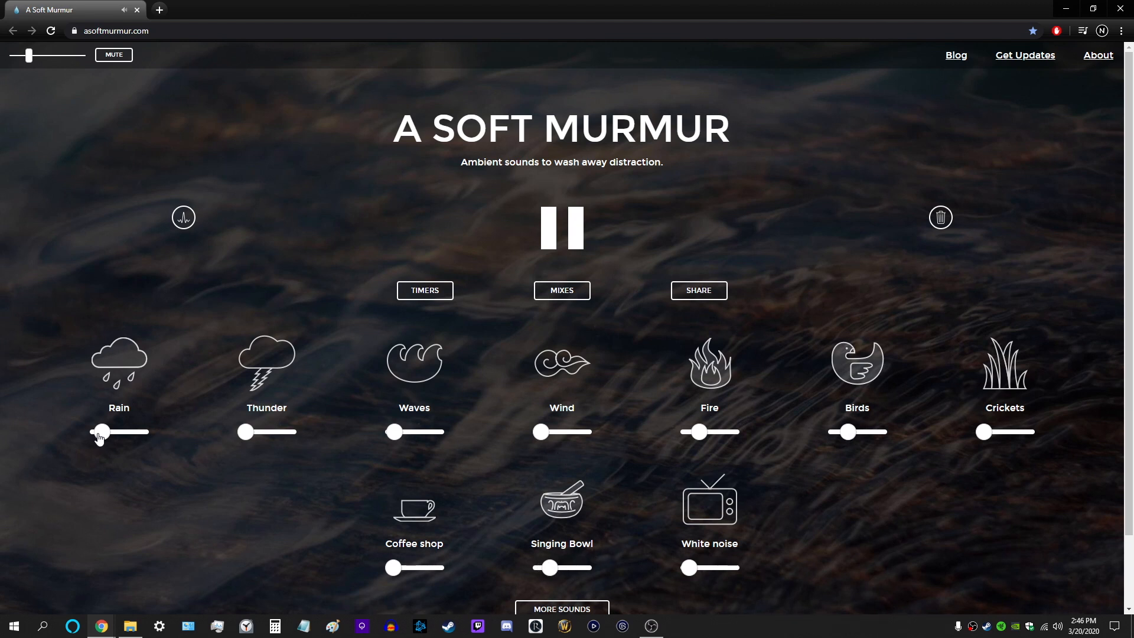
{"action": "mouse_move", "coordinate": [184, 424]}
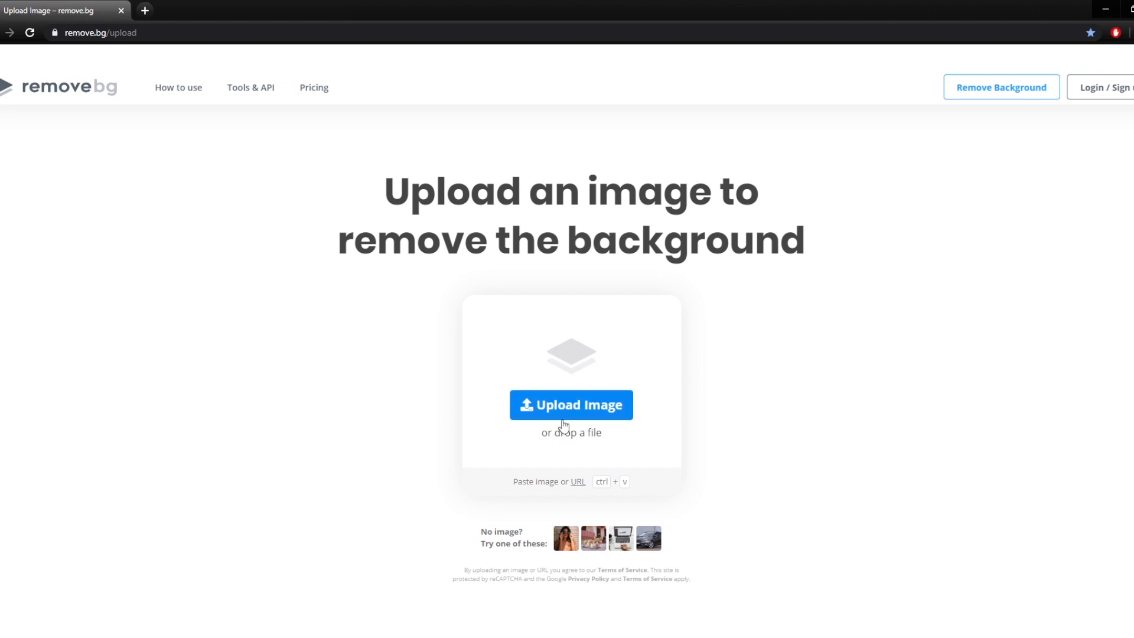
{"action": "mouse_move", "coordinate": [543, 419]}
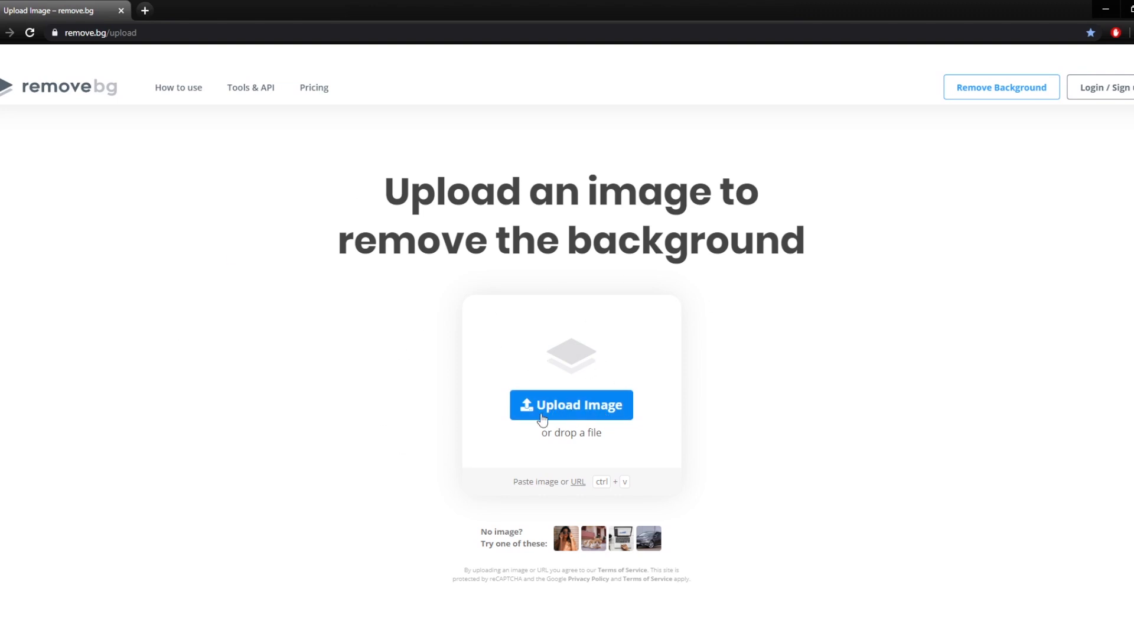
{"action": "mouse_move", "coordinate": [459, 437]}
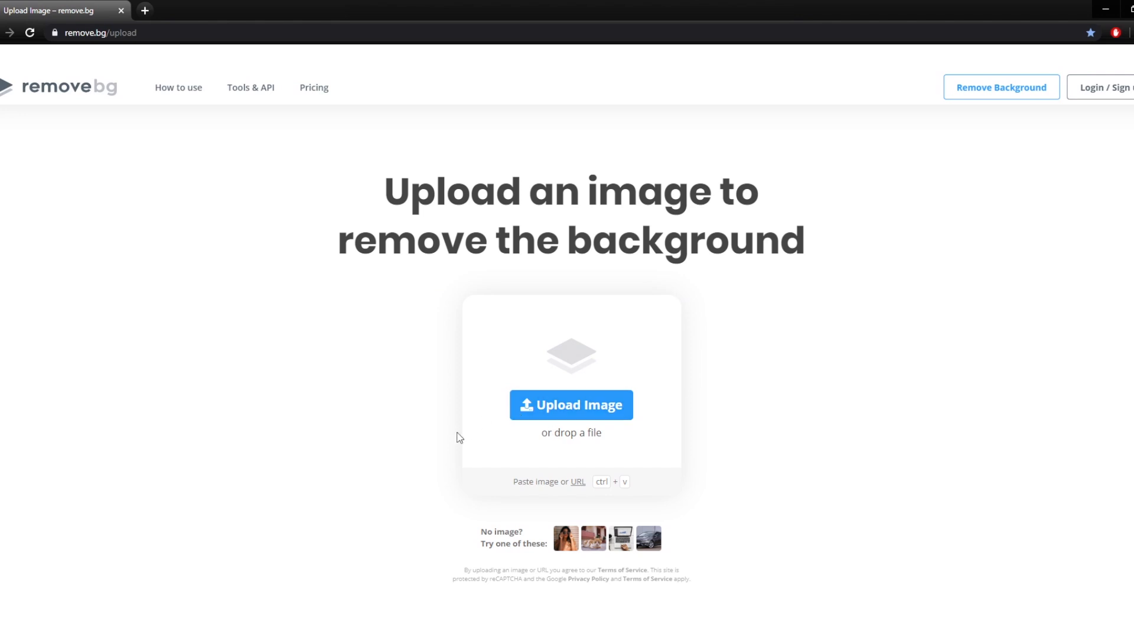
Pick the sample grey car photo so remove.bg cuts out its background.
{"action": "scroll", "scroll_direction": "down", "scroll_amount": 3}
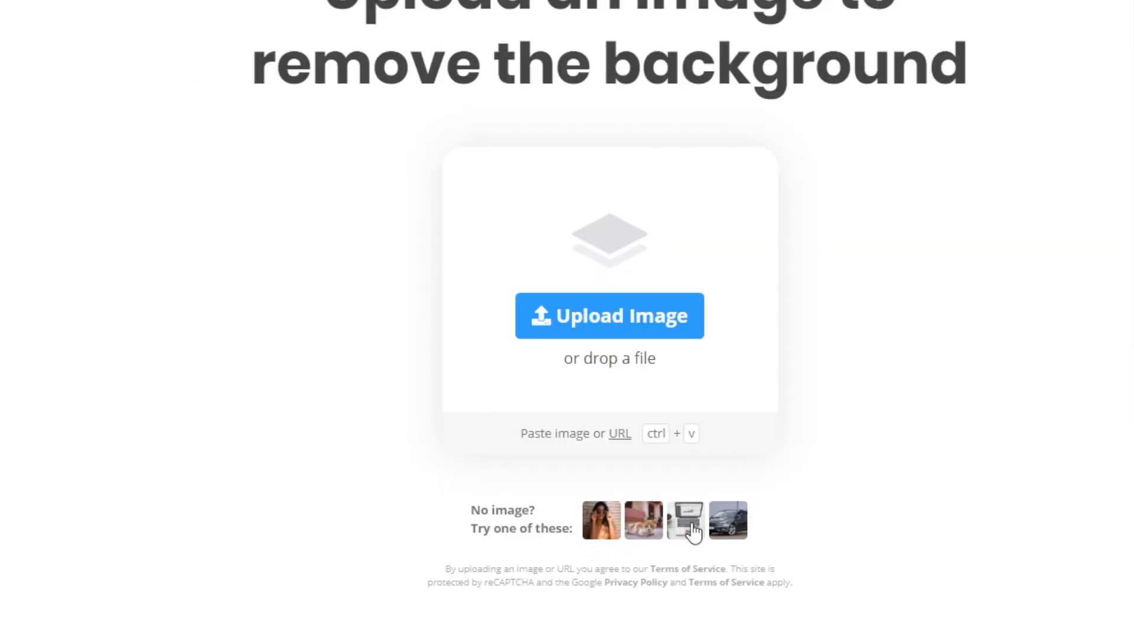
{"action": "left_click", "coordinate": [726, 520]}
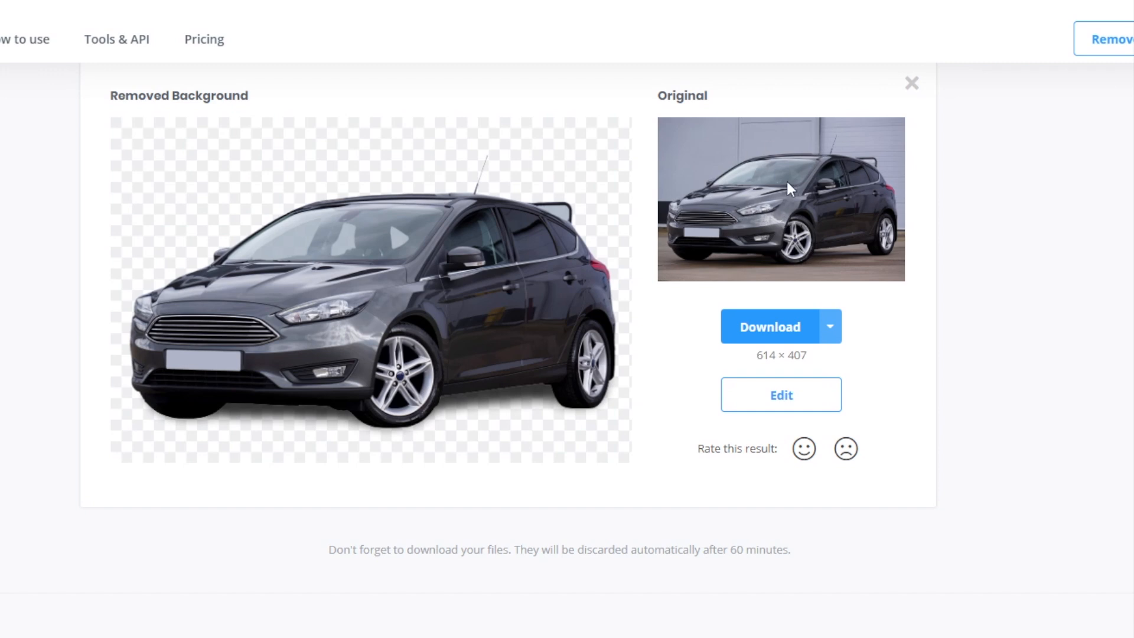
{"action": "mouse_move", "coordinate": [579, 238]}
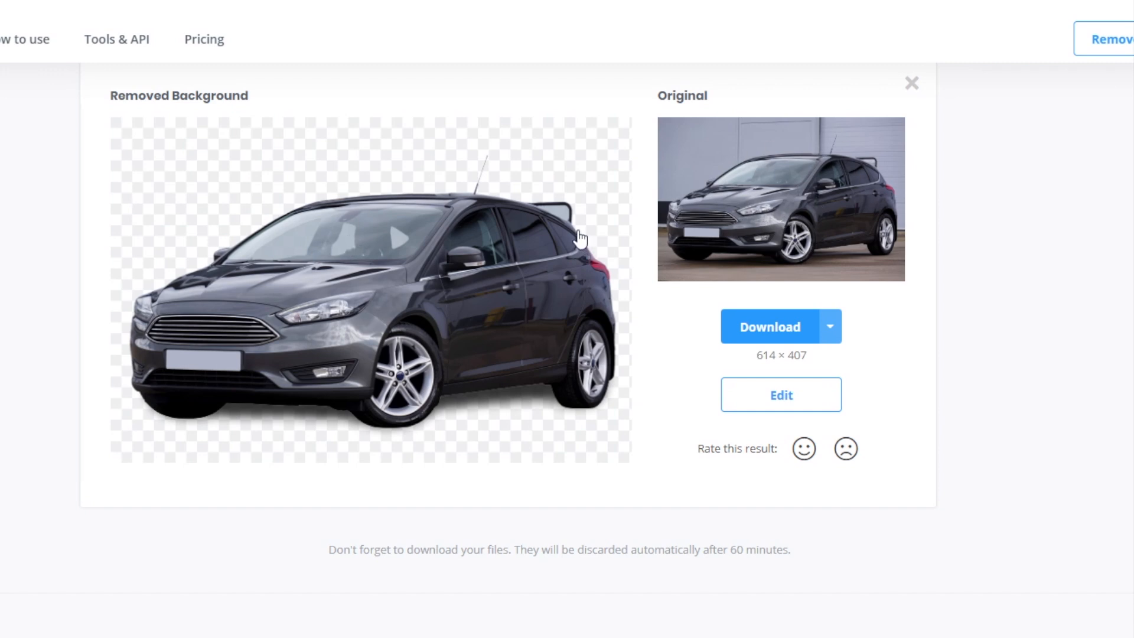
{"action": "mouse_move", "coordinate": [405, 193]}
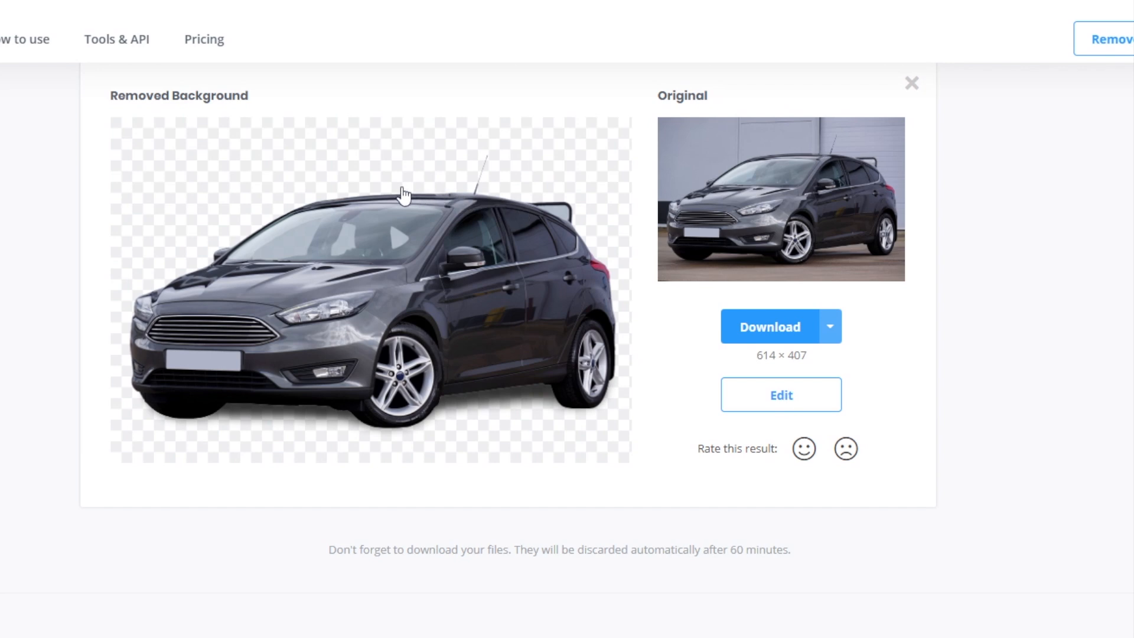
{"action": "mouse_move", "coordinate": [786, 344]}
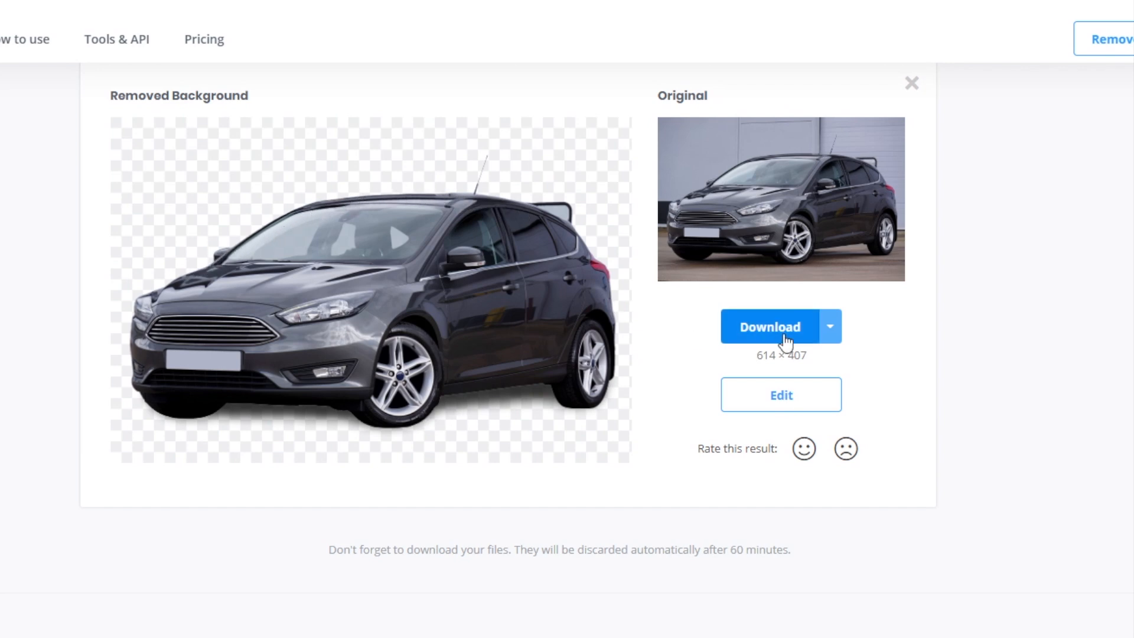
{"action": "mouse_move", "coordinate": [415, 220]}
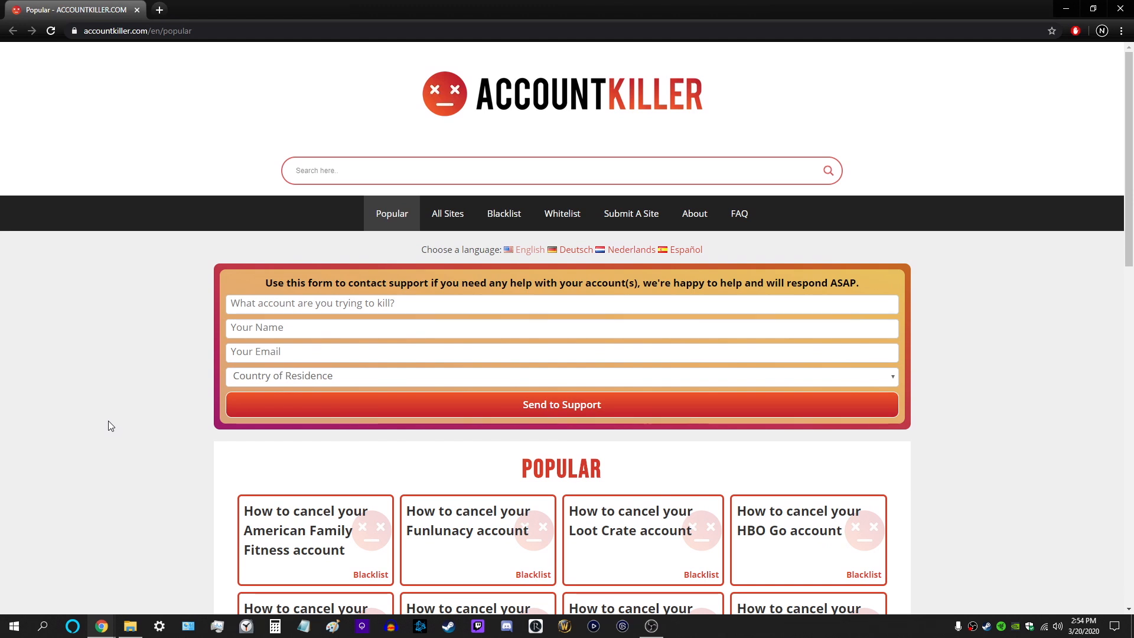
{"action": "mouse_move", "coordinate": [100, 406]}
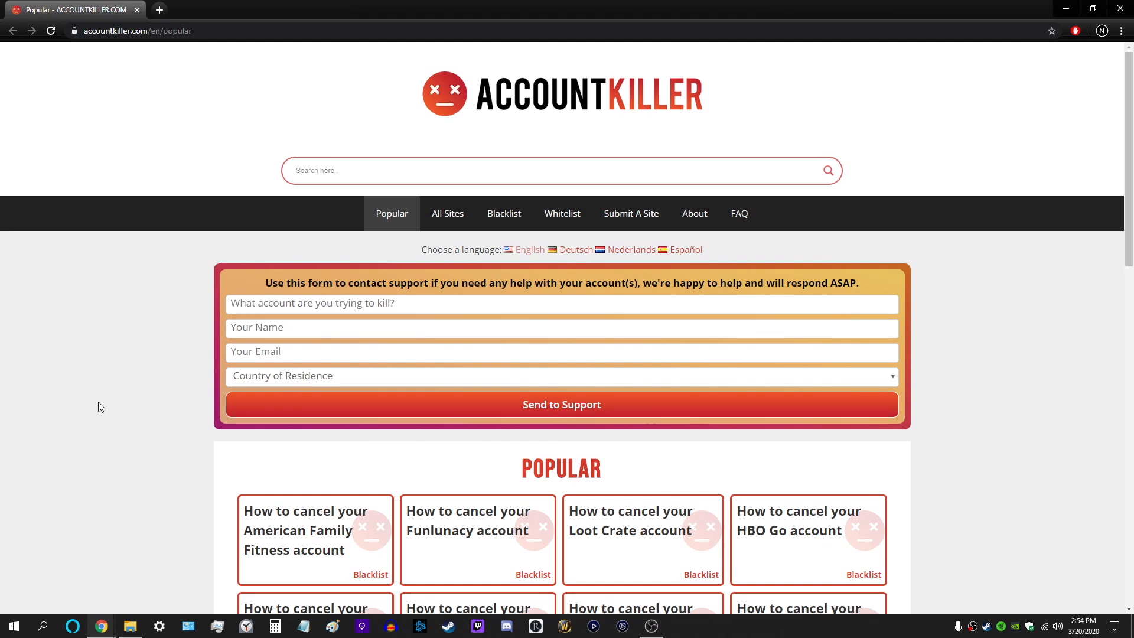
{"action": "mouse_move", "coordinate": [123, 297]}
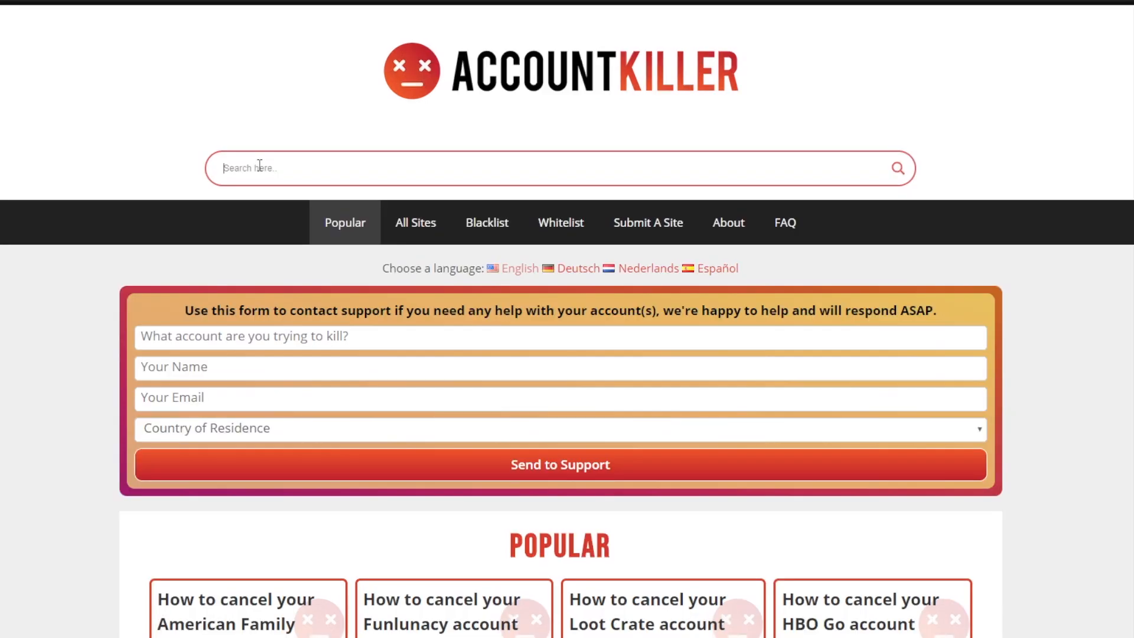
Search AccountKiller for Netflix and read the guide on cancelling a Netflix account.
{"action": "type", "text": "netfl"}
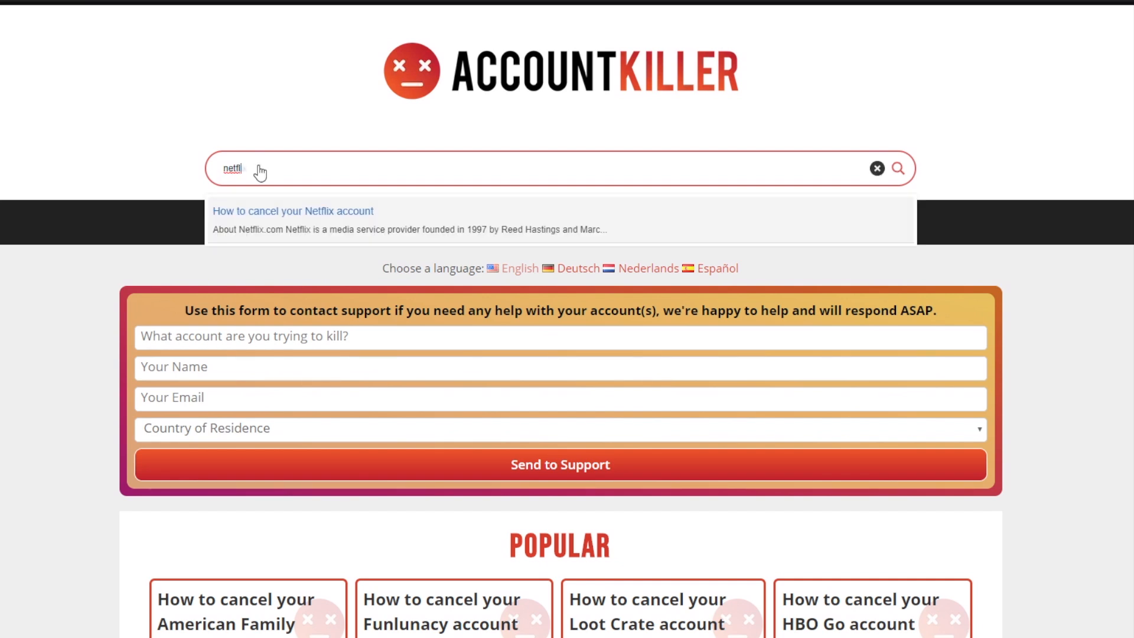
{"action": "mouse_move", "coordinate": [291, 223]}
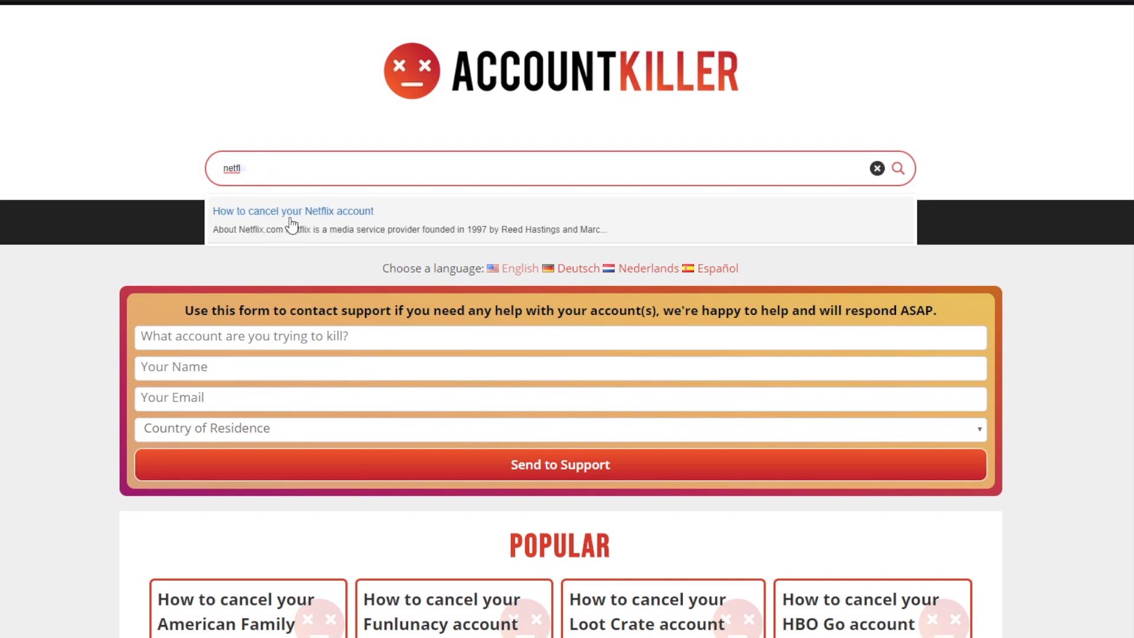
{"action": "mouse_move", "coordinate": [346, 231]}
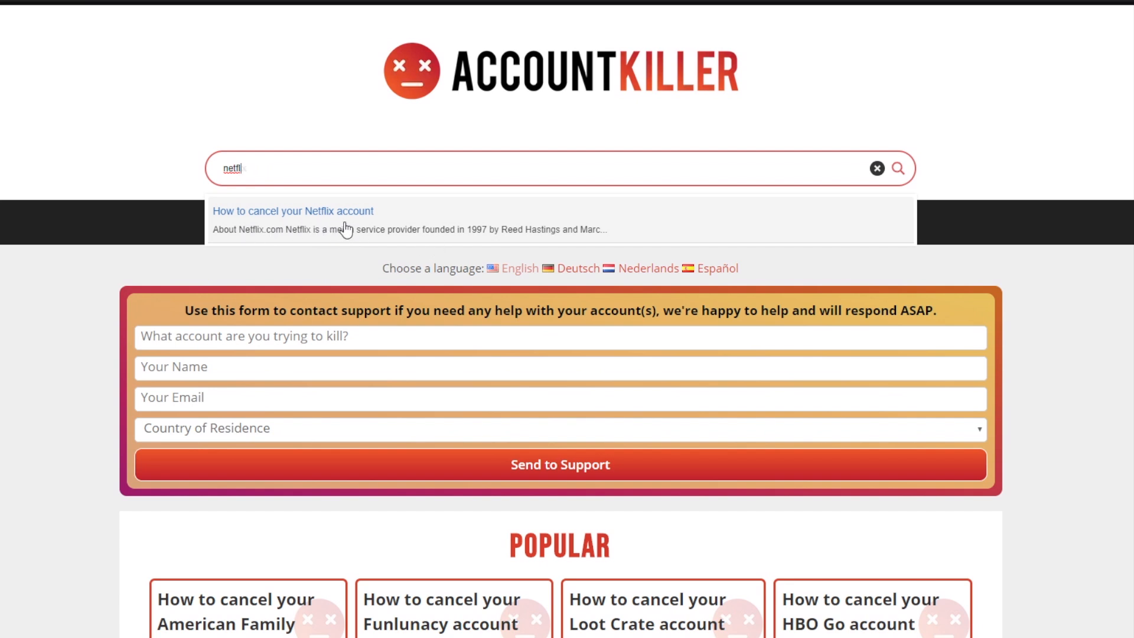
{"action": "mouse_move", "coordinate": [381, 217]}
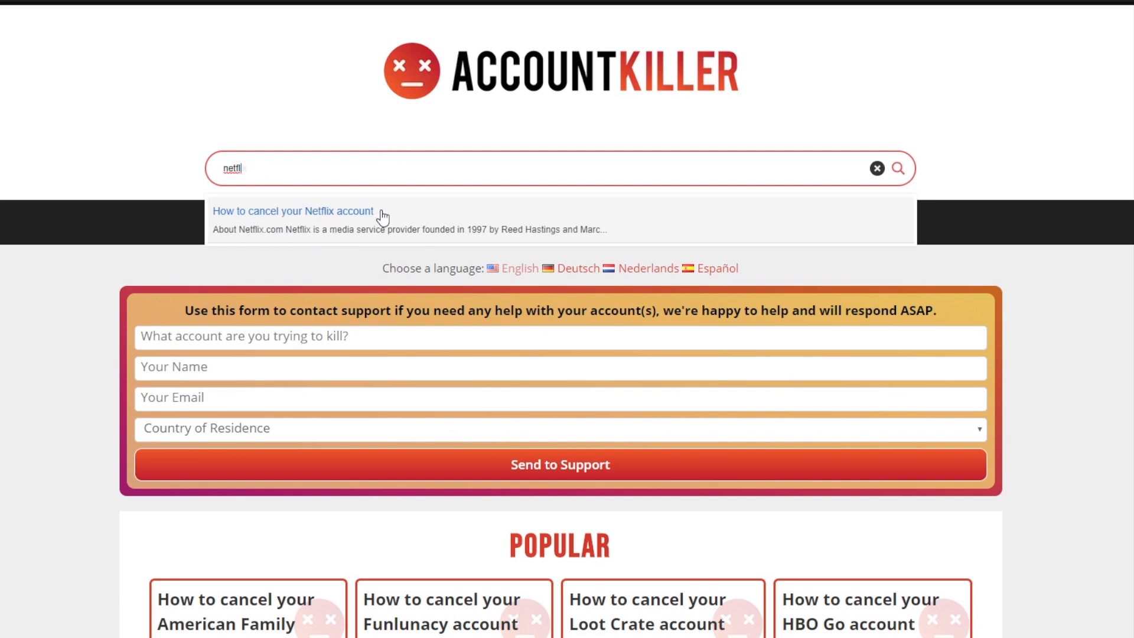
{"action": "left_click", "coordinate": [293, 211]}
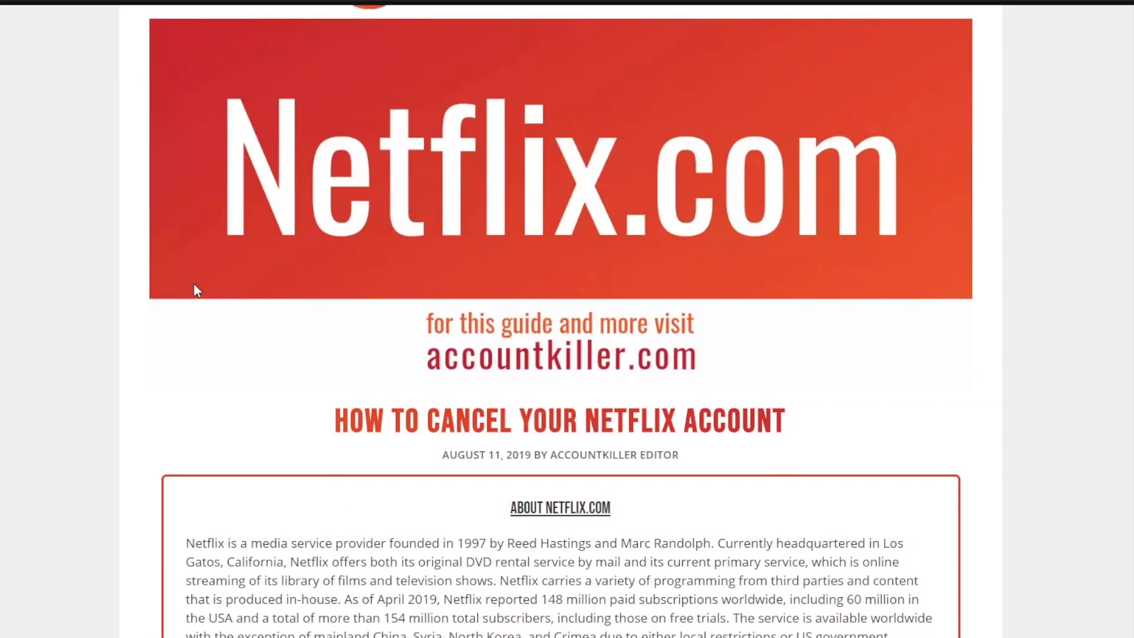
{"action": "scroll", "scroll_direction": "down", "scroll_amount": 3}
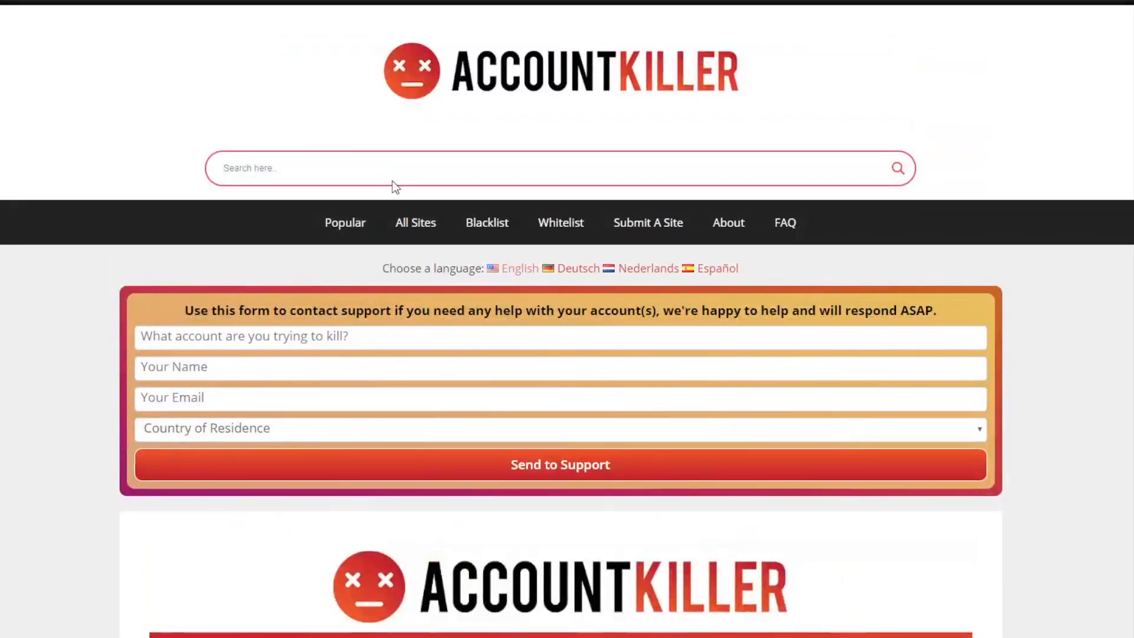
Search AccountKiller for 'facebook'.
{"action": "type", "text": "facebook"}
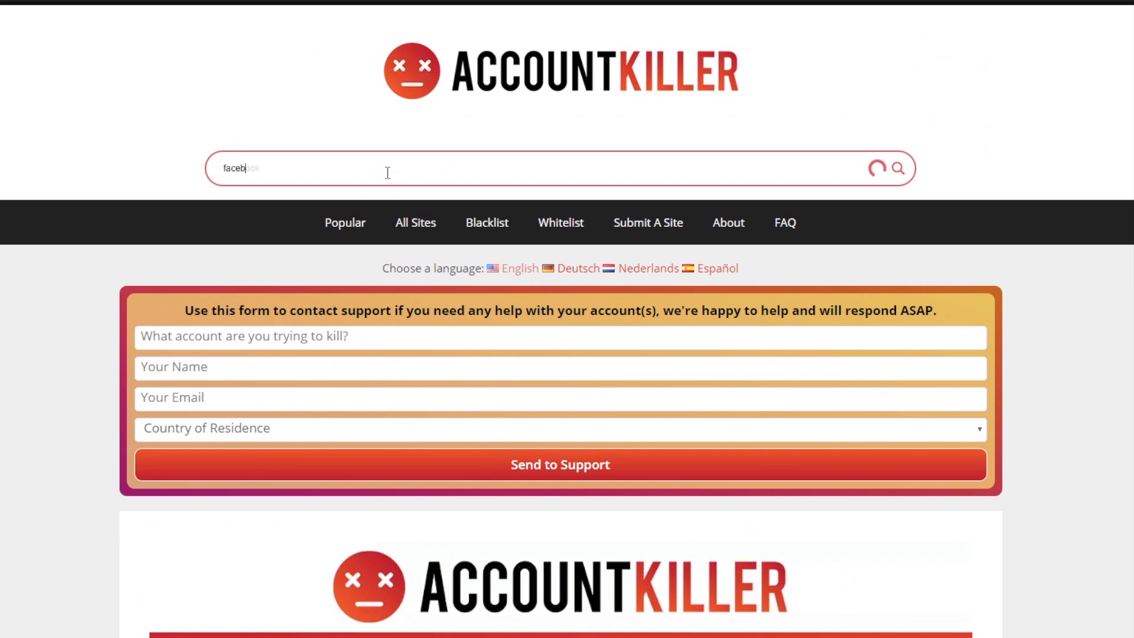
{"action": "type", "text": "facebook"}
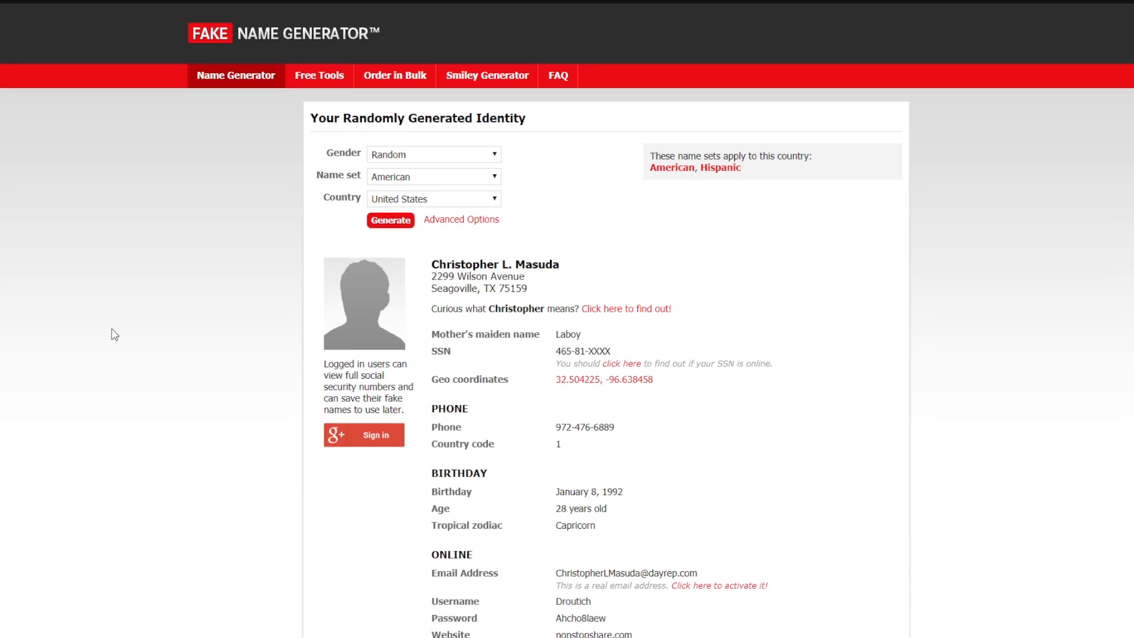
{"action": "mouse_move", "coordinate": [1047, 353]}
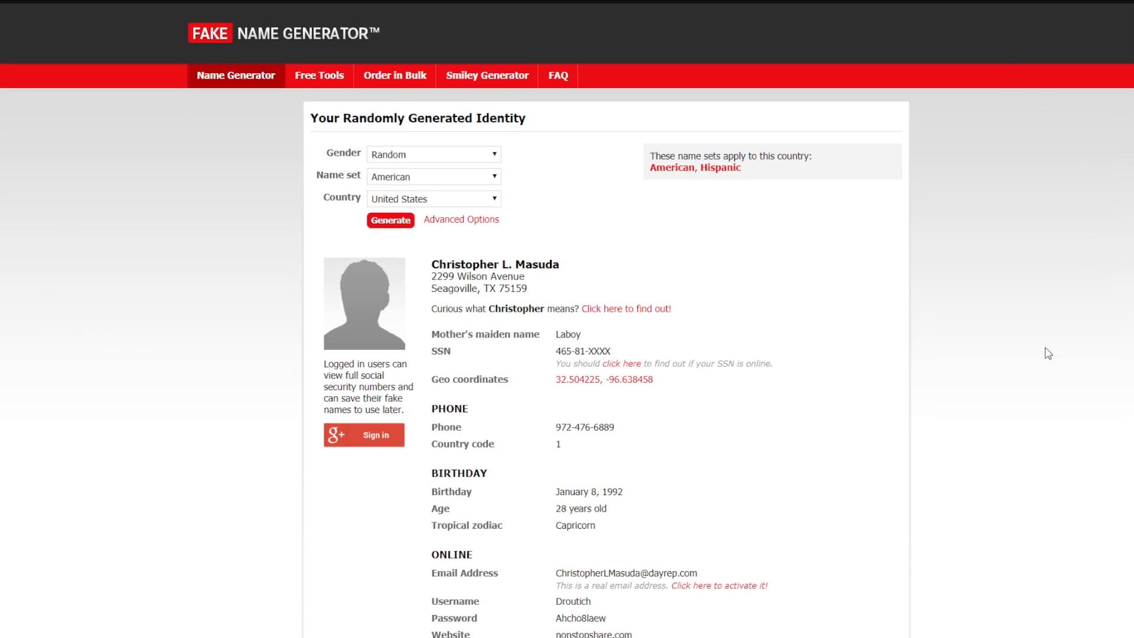
{"action": "mouse_move", "coordinate": [796, 340]}
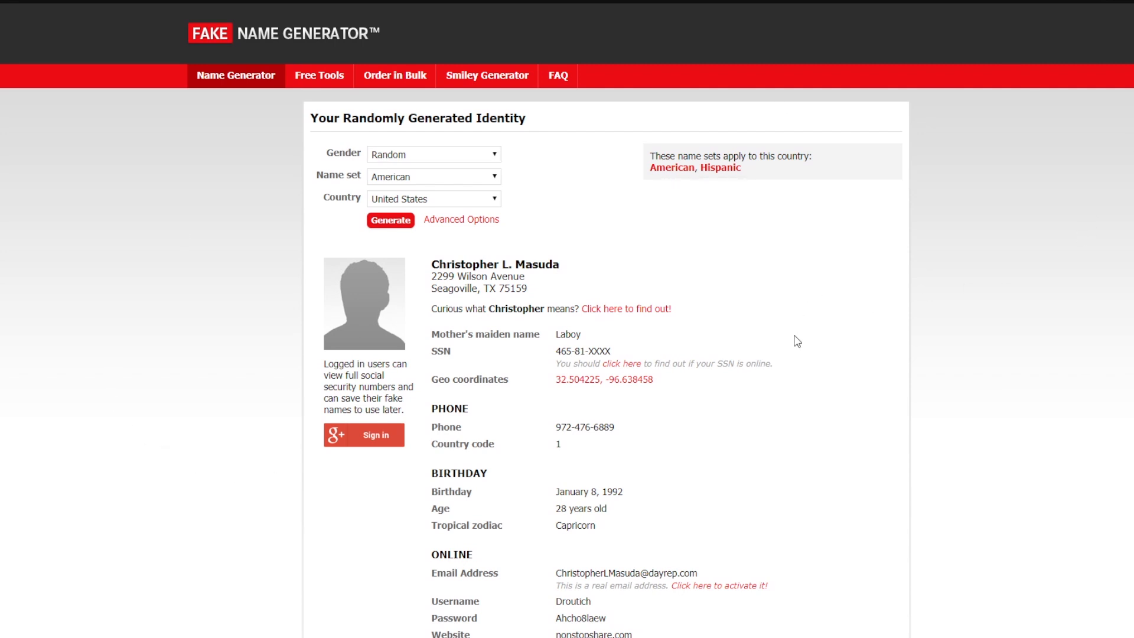
{"action": "mouse_move", "coordinate": [829, 327]}
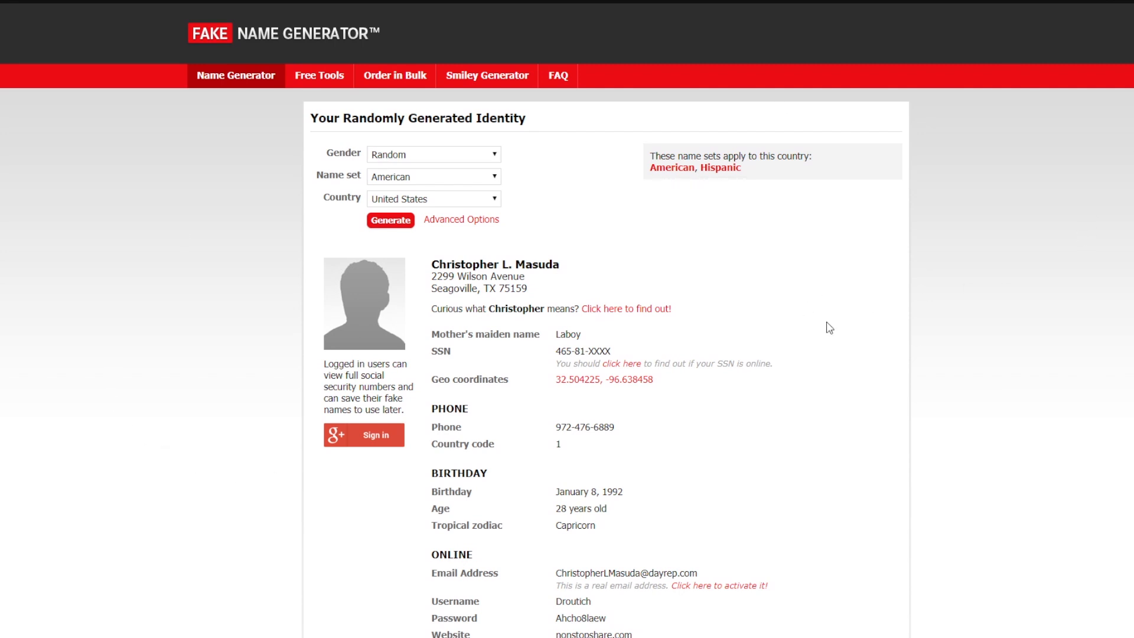
{"action": "left_click", "coordinate": [716, 584]}
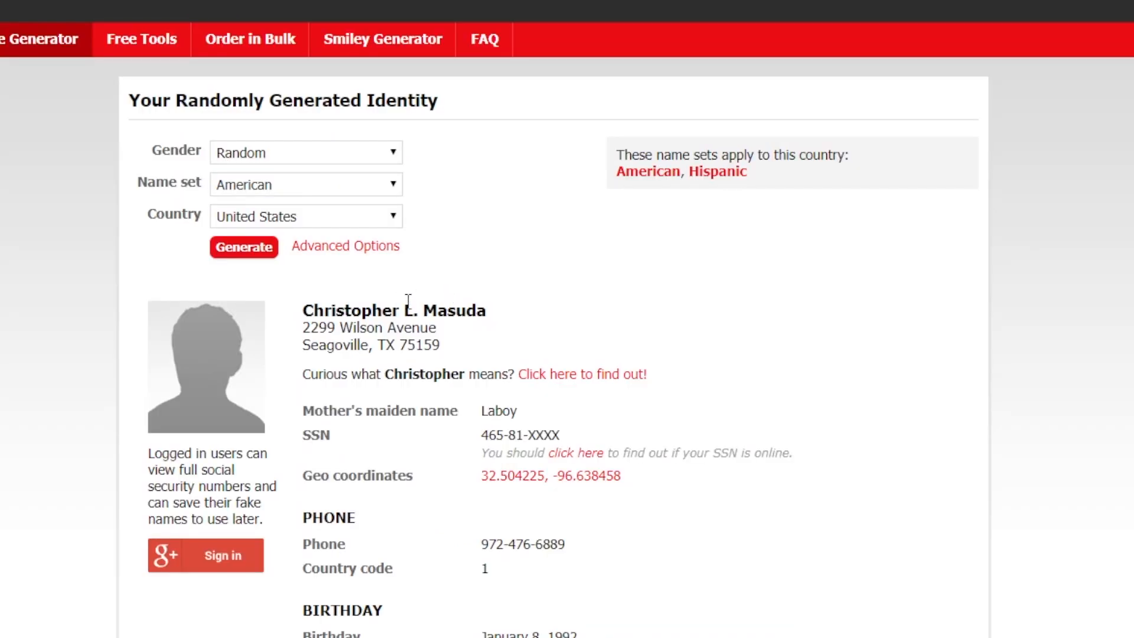
{"action": "mouse_move", "coordinate": [381, 363]}
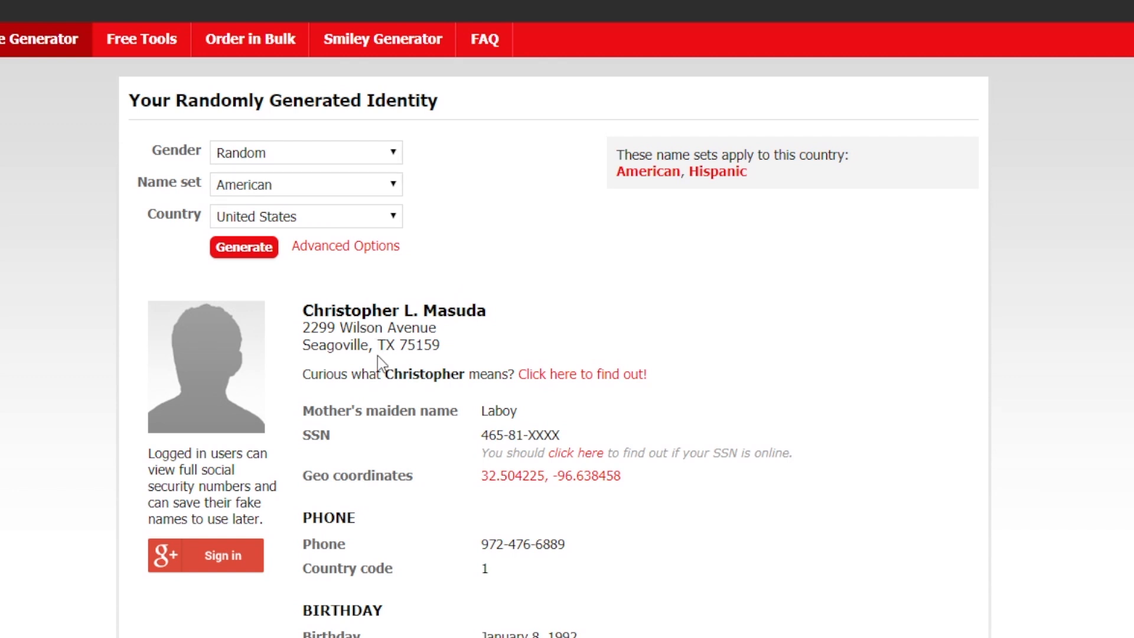
{"action": "scroll", "scroll_direction": "down", "scroll_amount": 3}
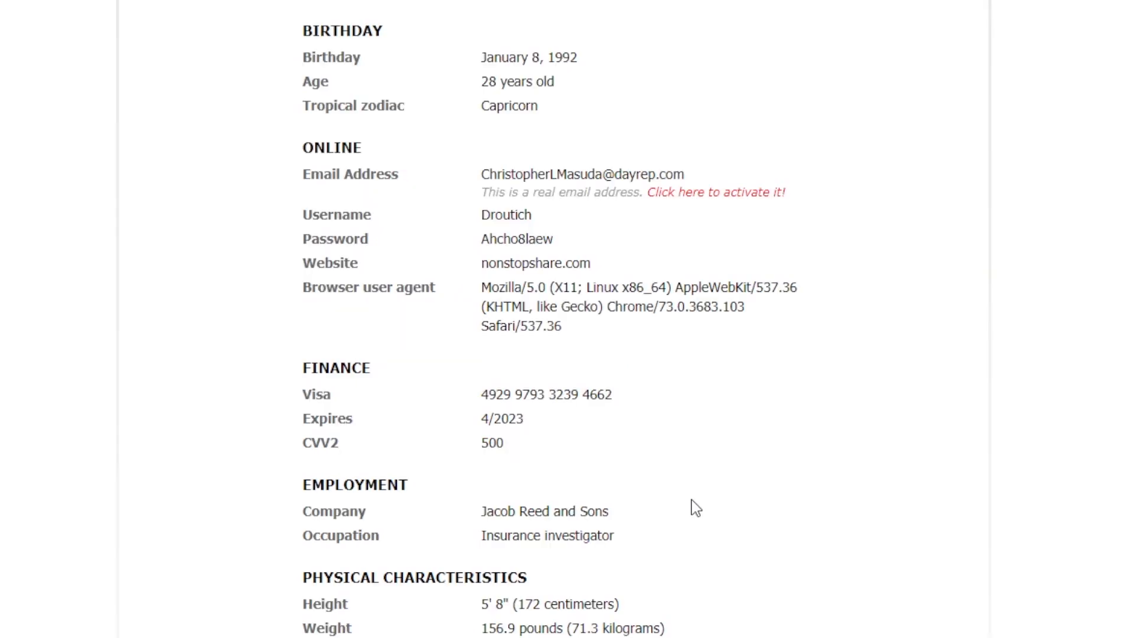
{"action": "scroll", "scroll_direction": "up", "scroll_amount": 3}
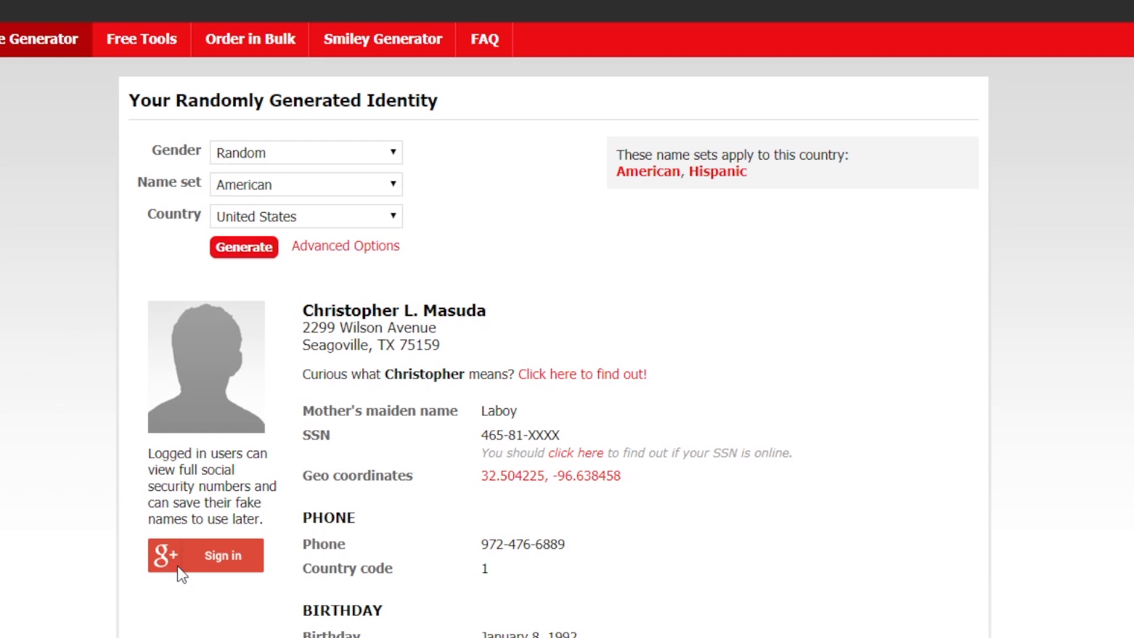
{"action": "mouse_move", "coordinate": [186, 331]}
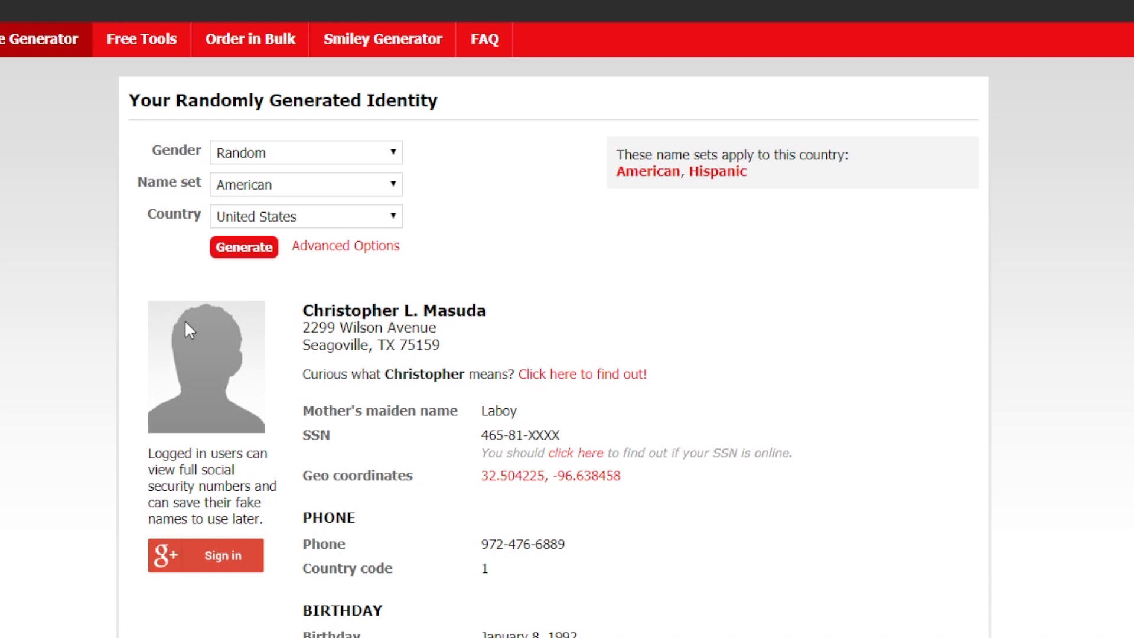
{"action": "mouse_move", "coordinate": [910, 467]}
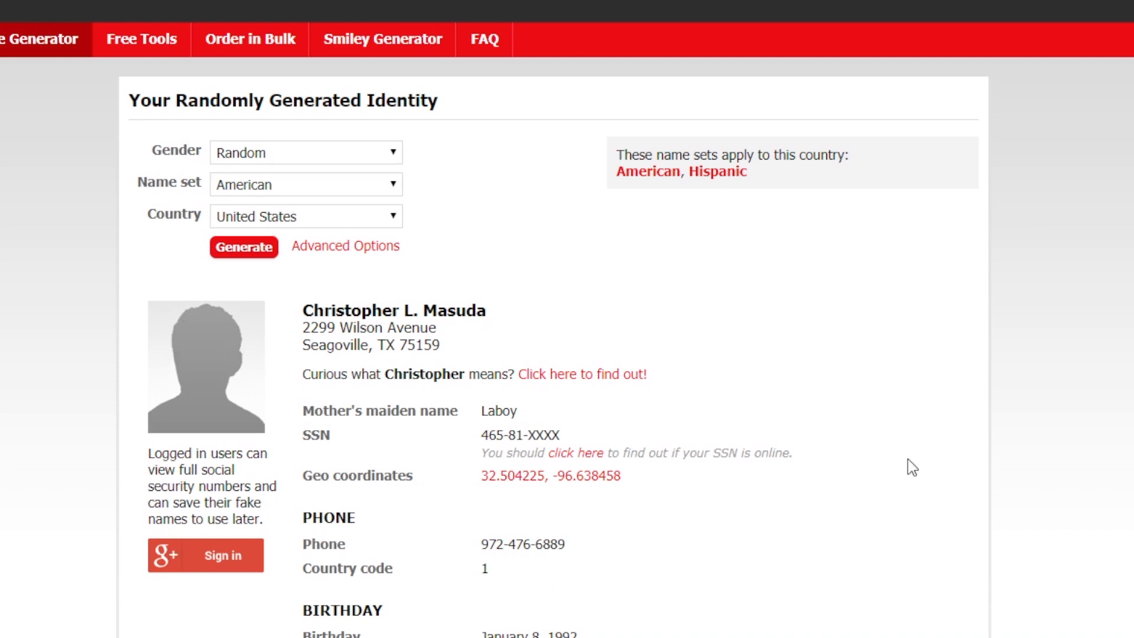
{"action": "mouse_move", "coordinate": [442, 401]}
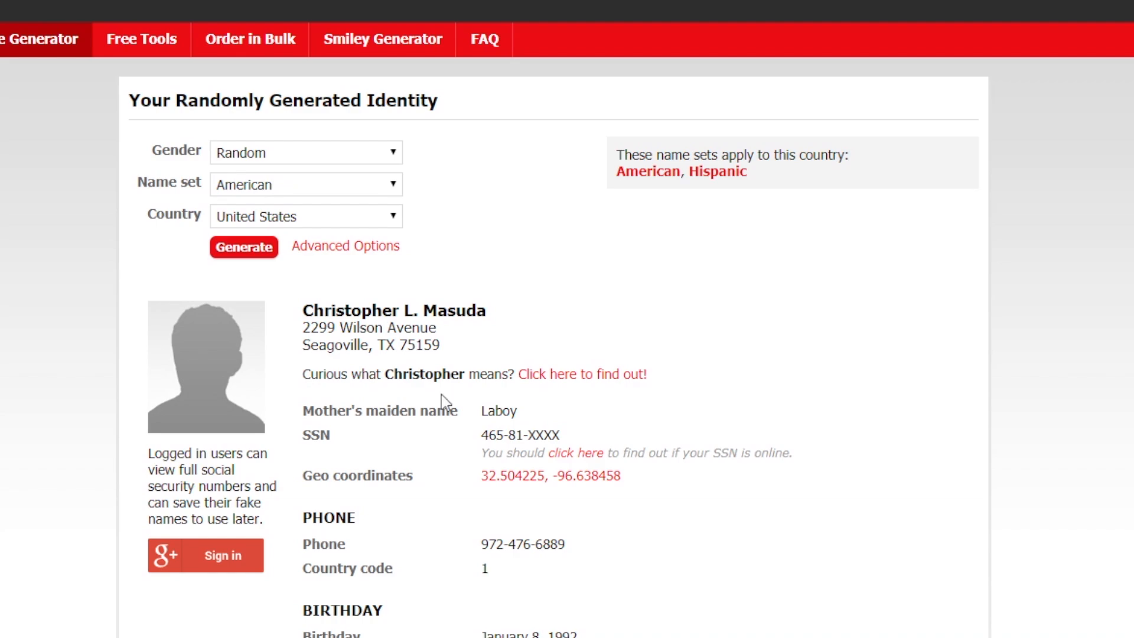
{"action": "mouse_move", "coordinate": [847, 395]}
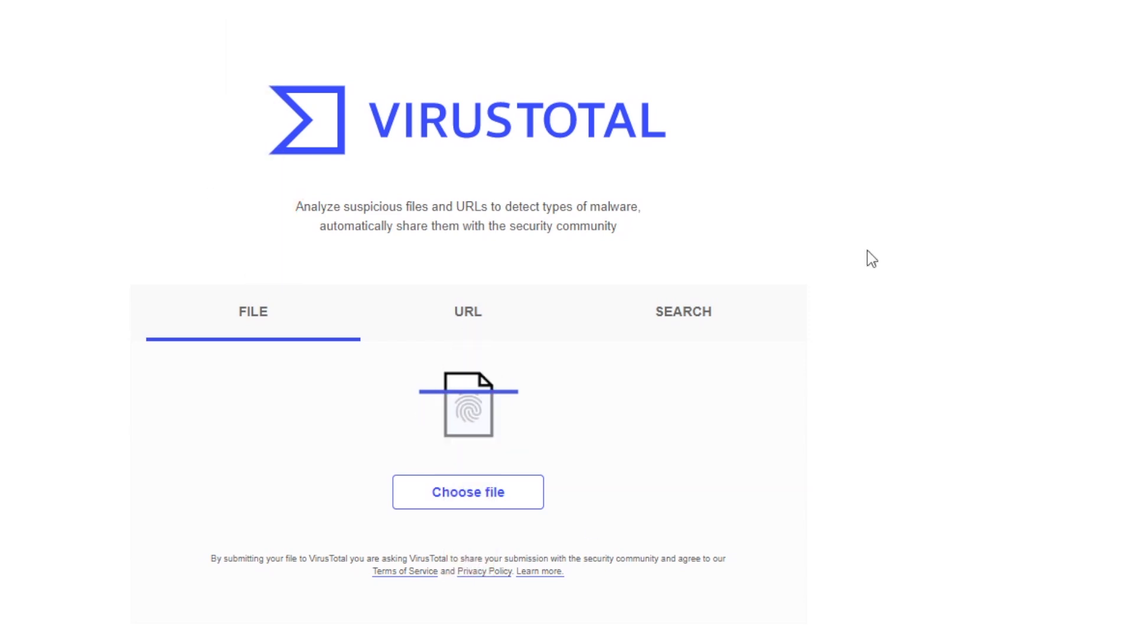
{"action": "mouse_move", "coordinate": [253, 311]}
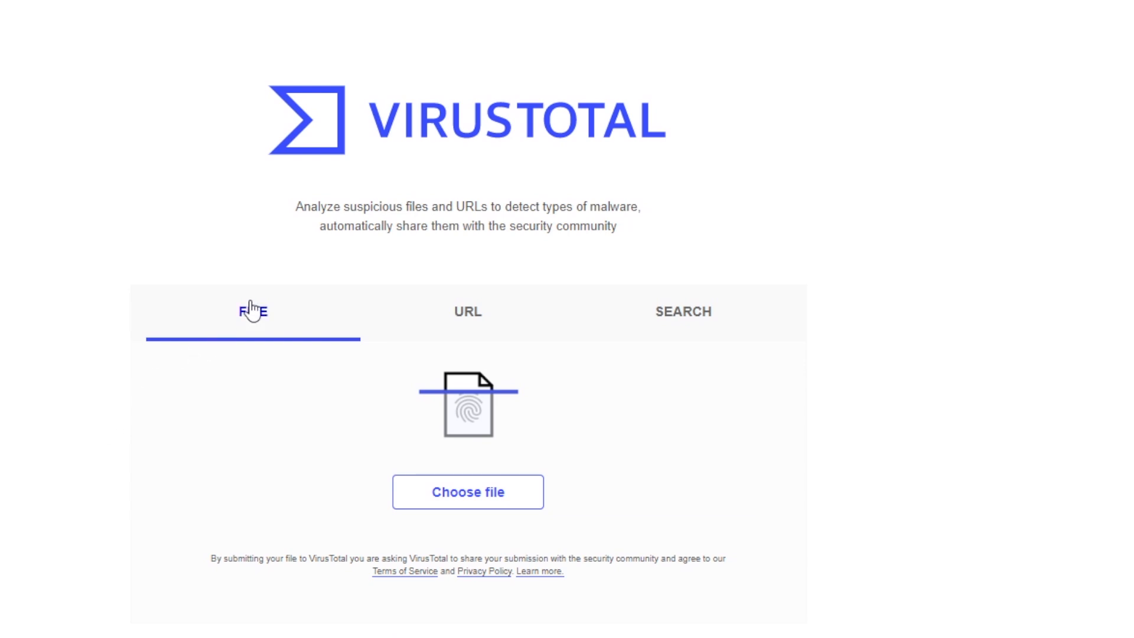
Upload Example.txt from Downloads to VirusTotal for scanning.
{"action": "left_click", "coordinate": [467, 491]}
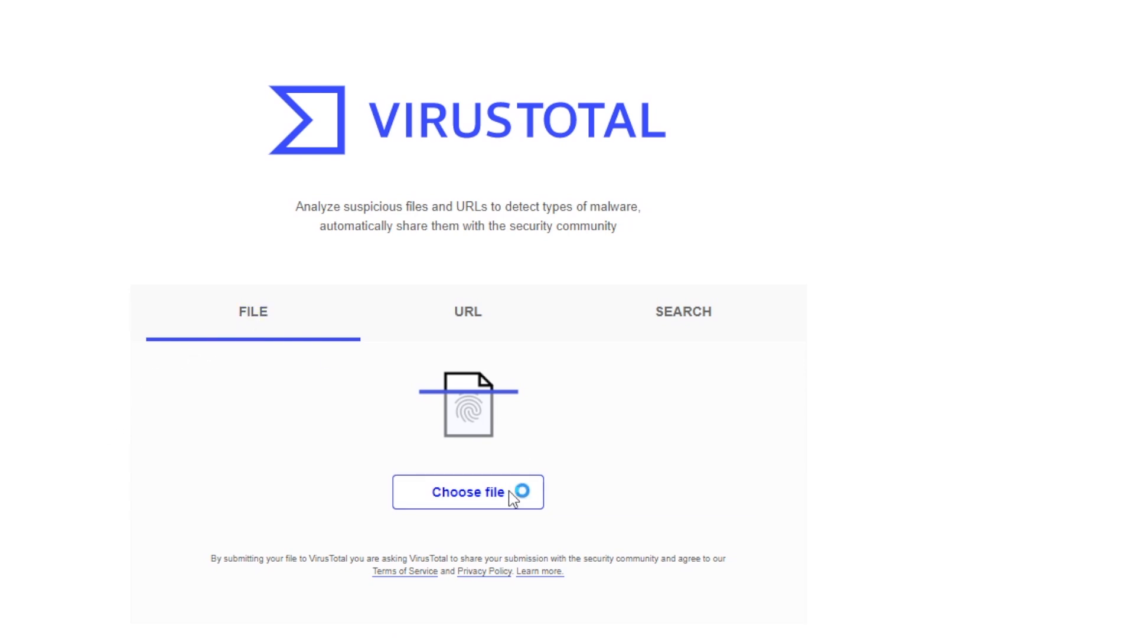
{"action": "left_click", "coordinate": [468, 492]}
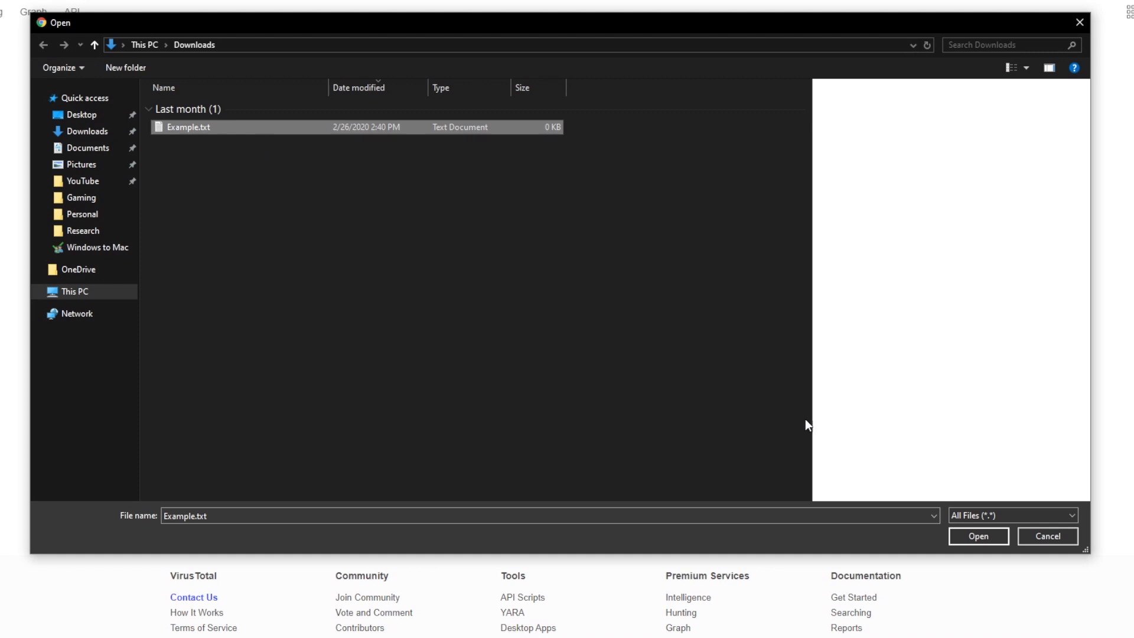
{"action": "left_click", "coordinate": [978, 537]}
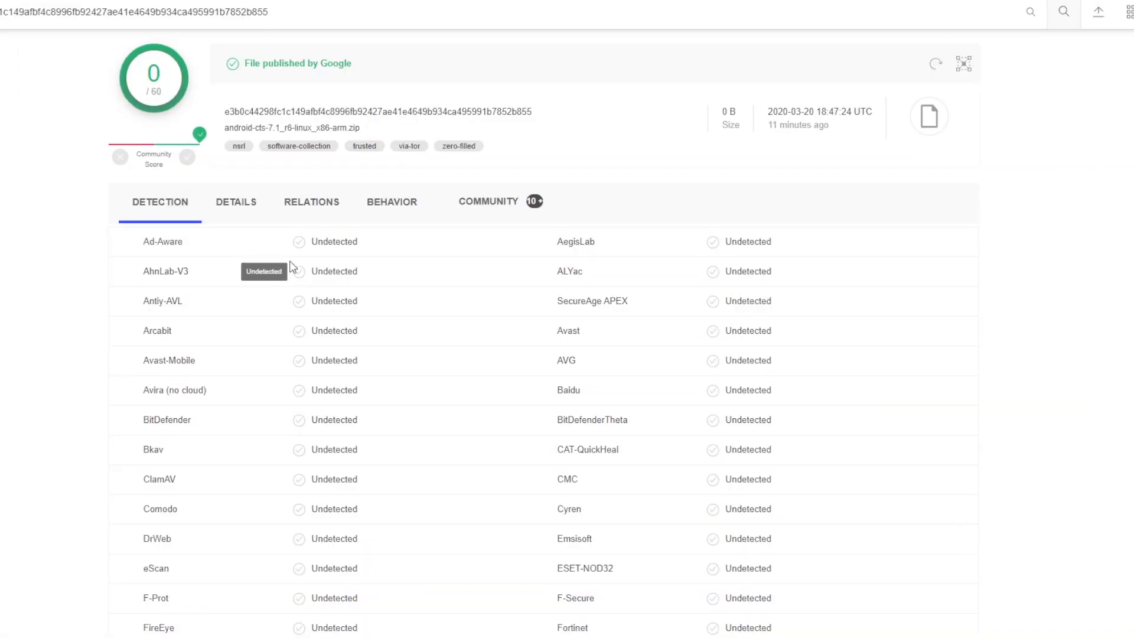
Look through the Detection report showing every engine marks the file undetected.
{"action": "scroll", "scroll_direction": "down", "scroll_amount": 3}
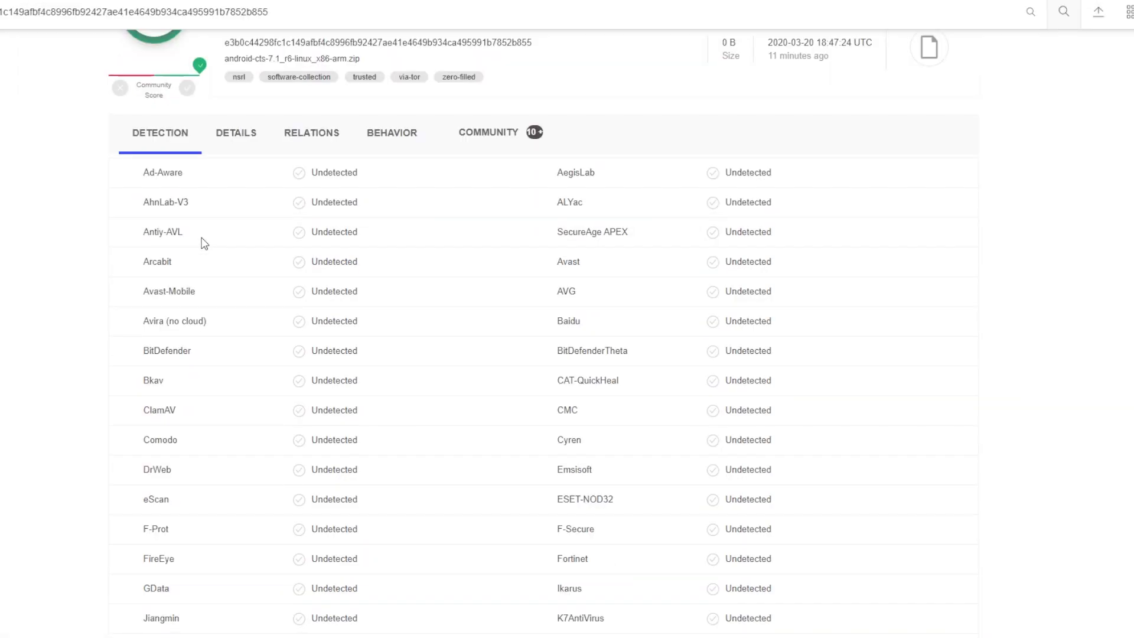
{"action": "scroll", "scroll_direction": "down", "scroll_amount": 3}
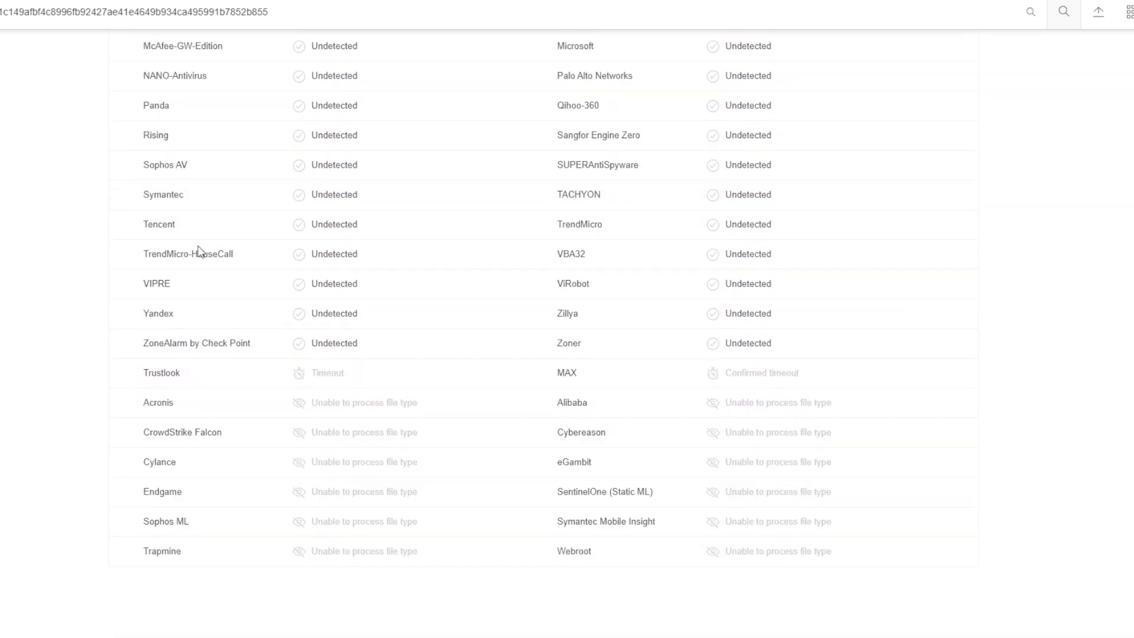
{"action": "scroll", "scroll_direction": "up", "scroll_amount": 3}
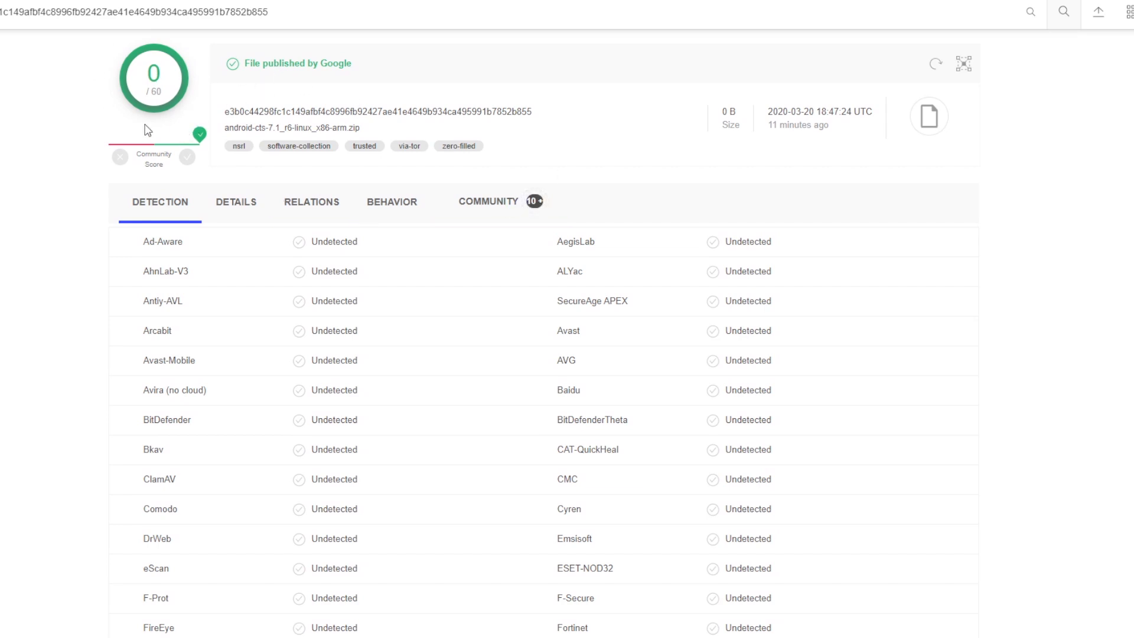
{"action": "mouse_move", "coordinate": [92, 310]}
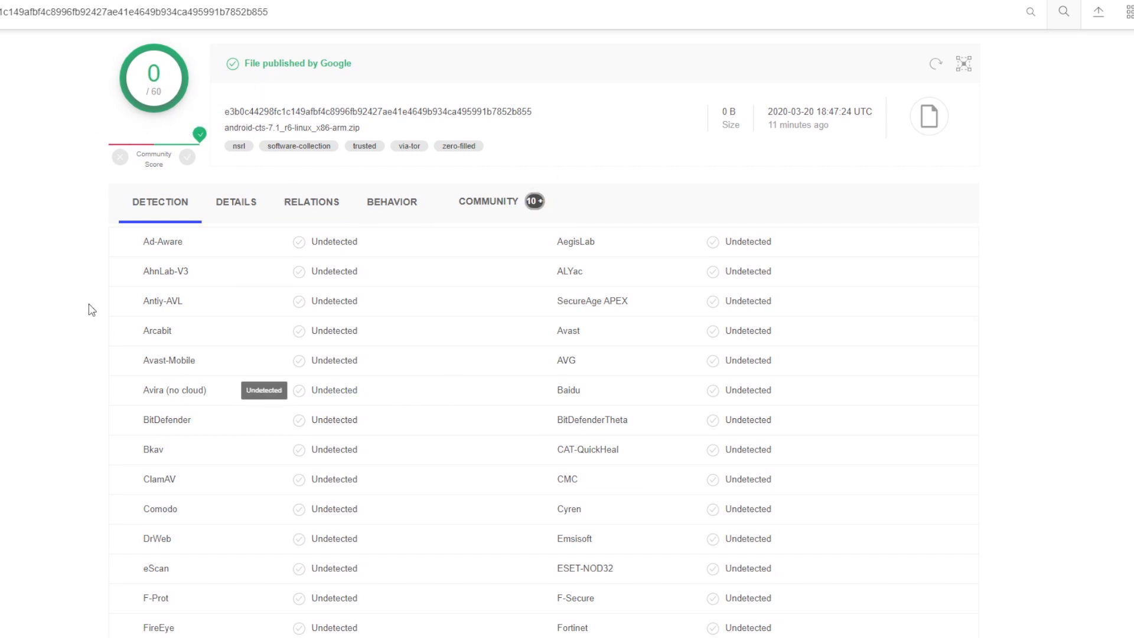
{"action": "mouse_move", "coordinate": [1079, 215]}
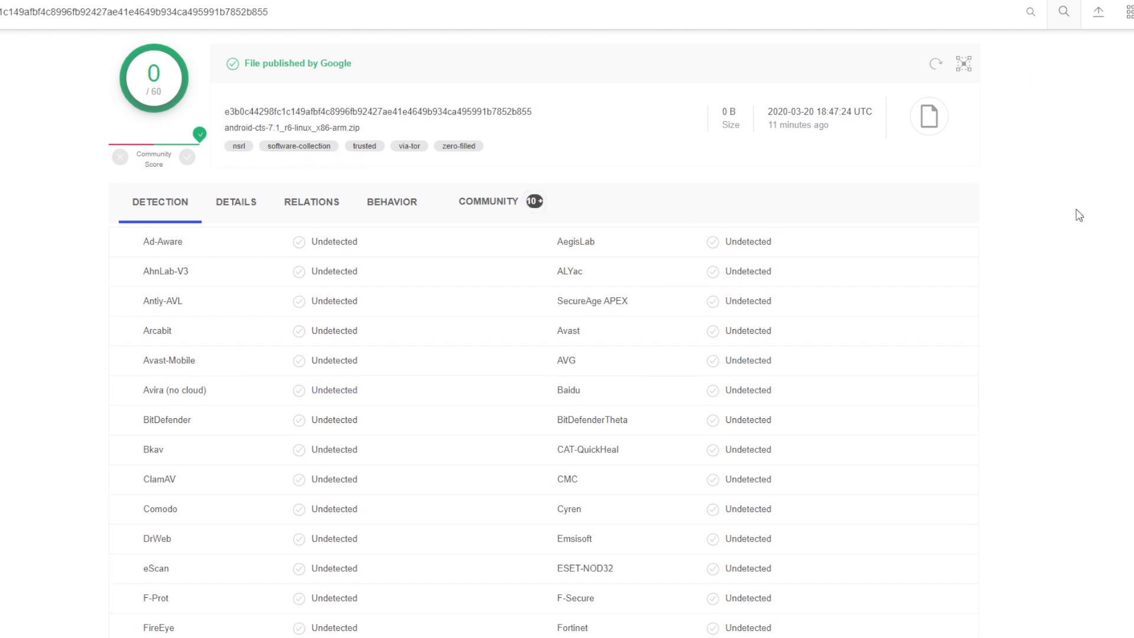
{"action": "mouse_move", "coordinate": [497, 116]}
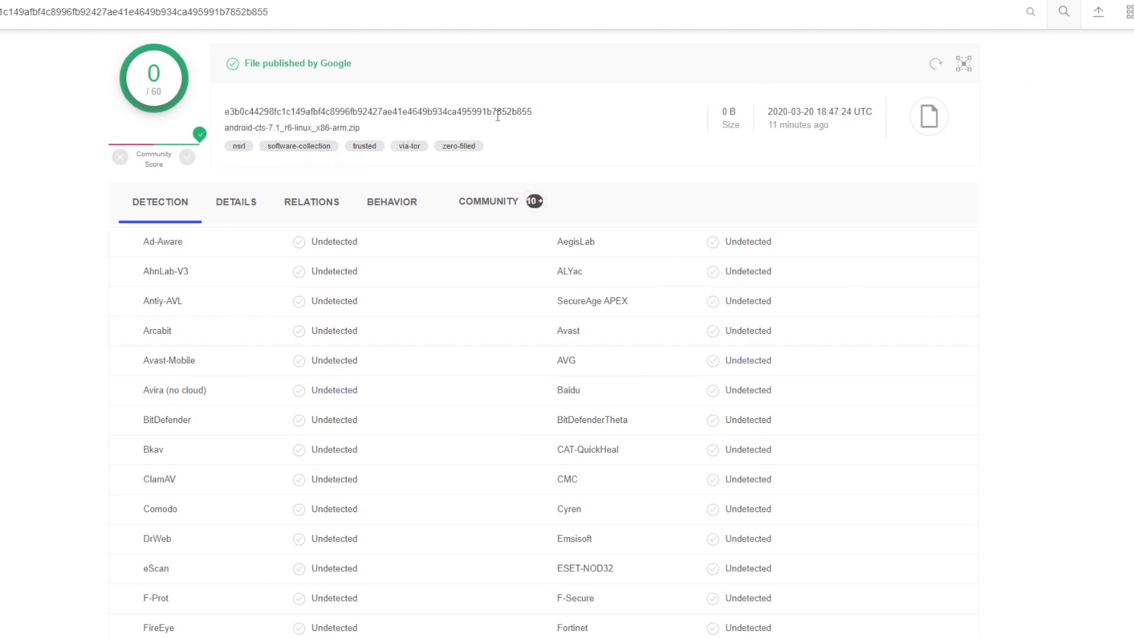
{"action": "mouse_move", "coordinate": [687, 487]}
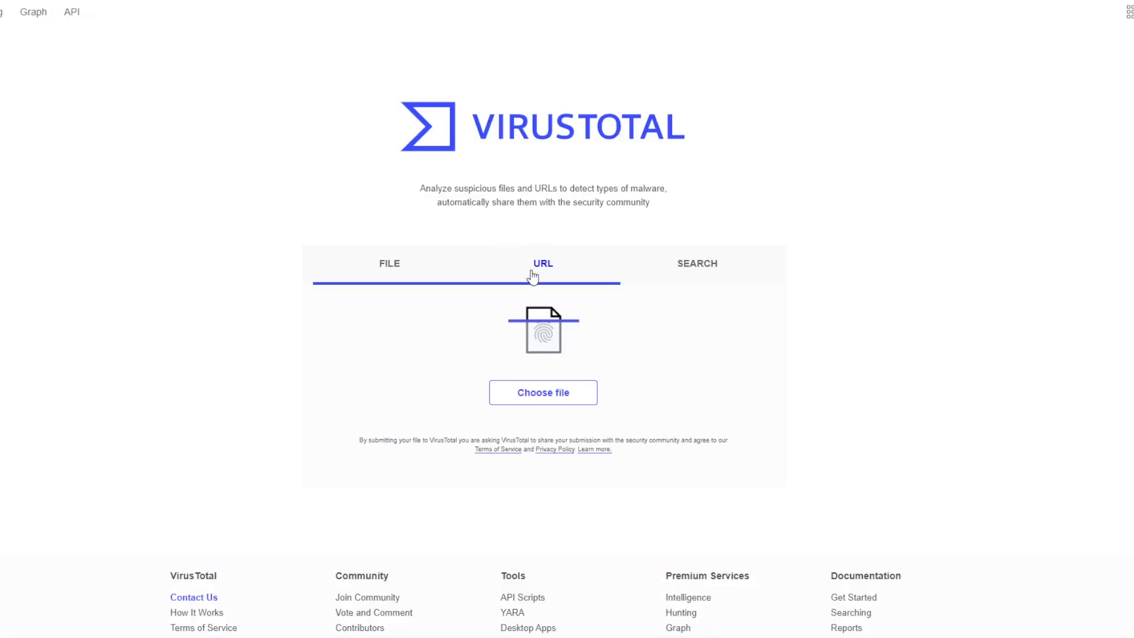
Switch VirusTotal's start page to the URL scanning form.
{"action": "left_click", "coordinate": [542, 264]}
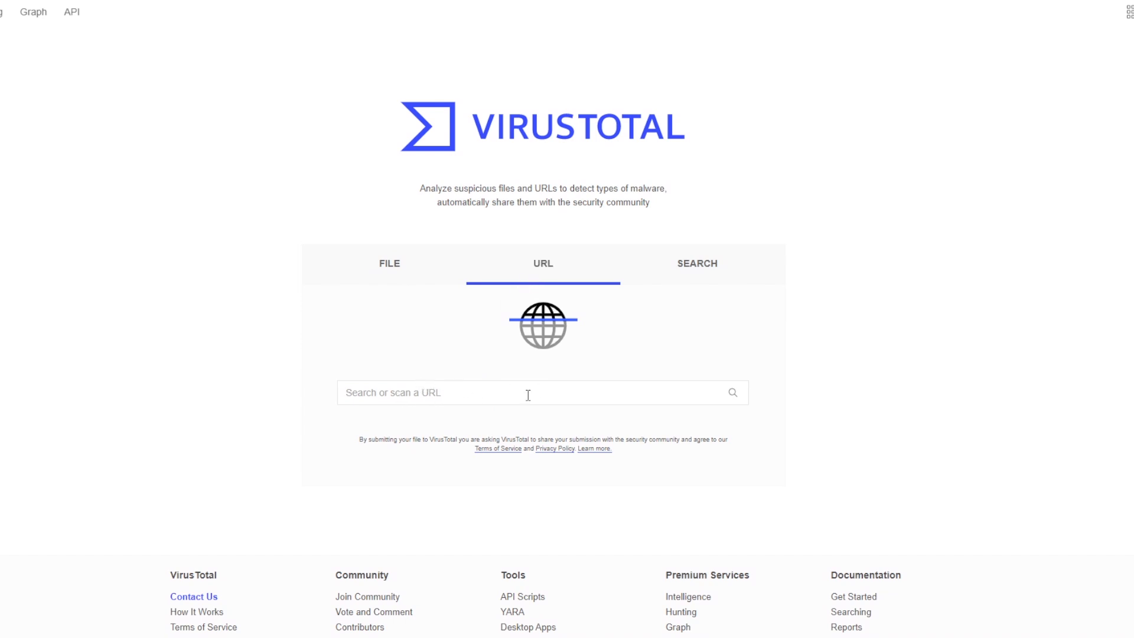
{"action": "mouse_move", "coordinate": [430, 388]}
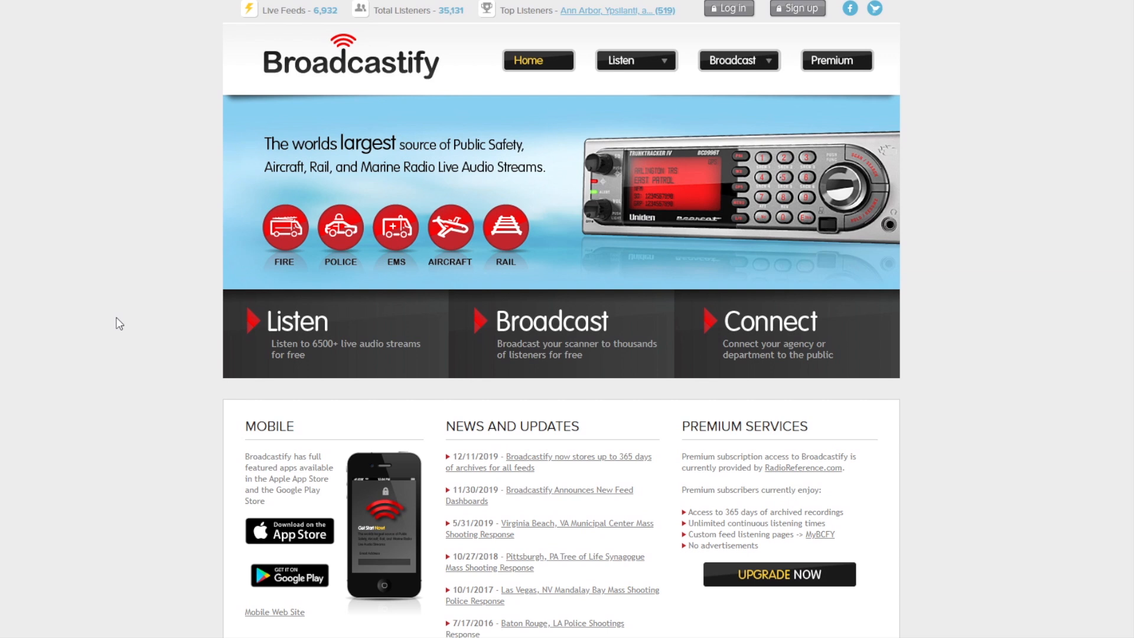
{"action": "mouse_move", "coordinate": [804, 189]}
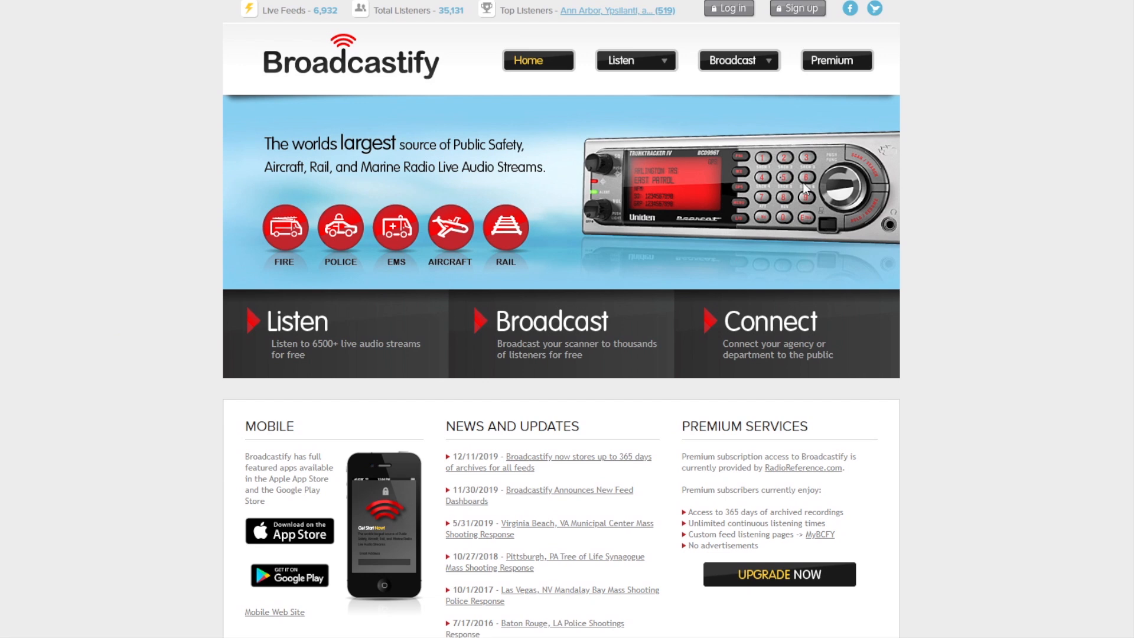
{"action": "mouse_move", "coordinate": [682, 287]}
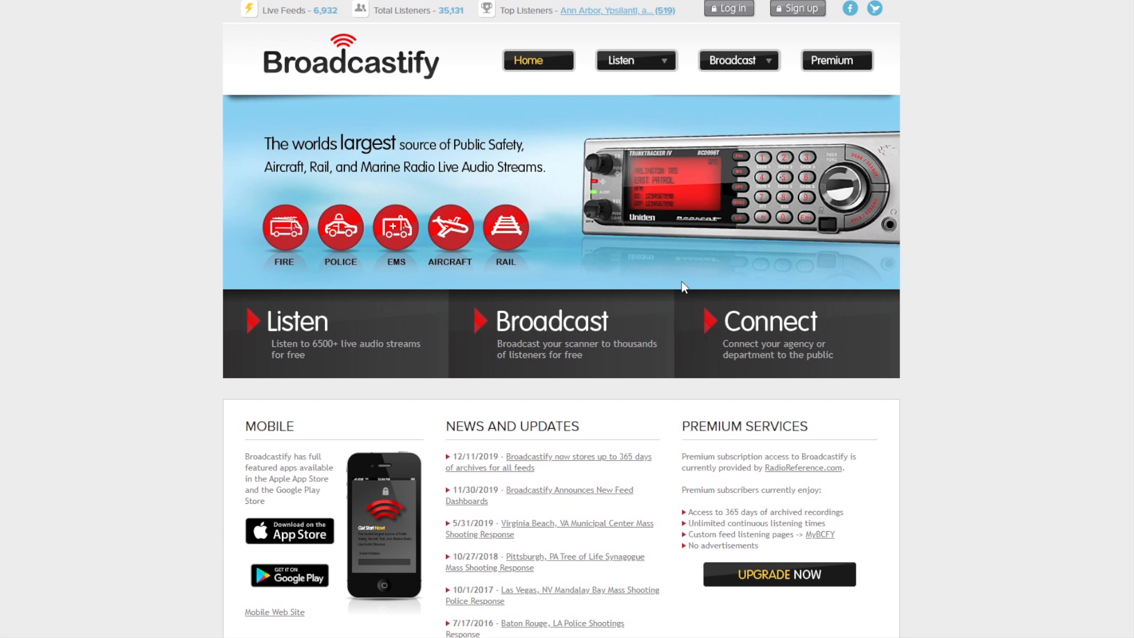
{"action": "mouse_move", "coordinate": [627, 204]}
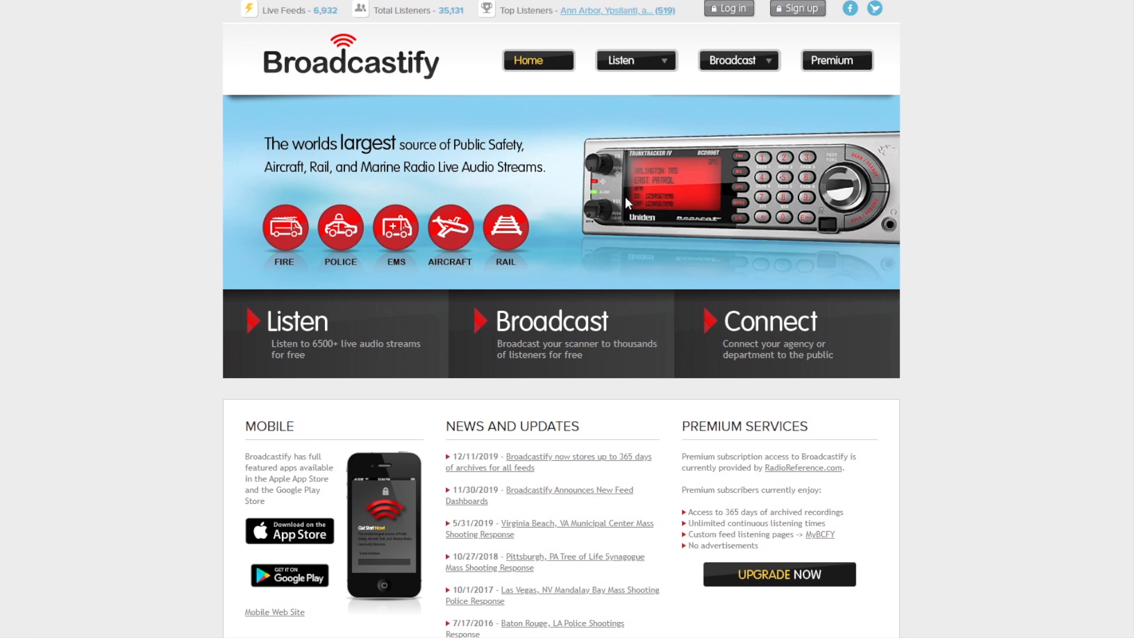
{"action": "mouse_move", "coordinate": [713, 177]}
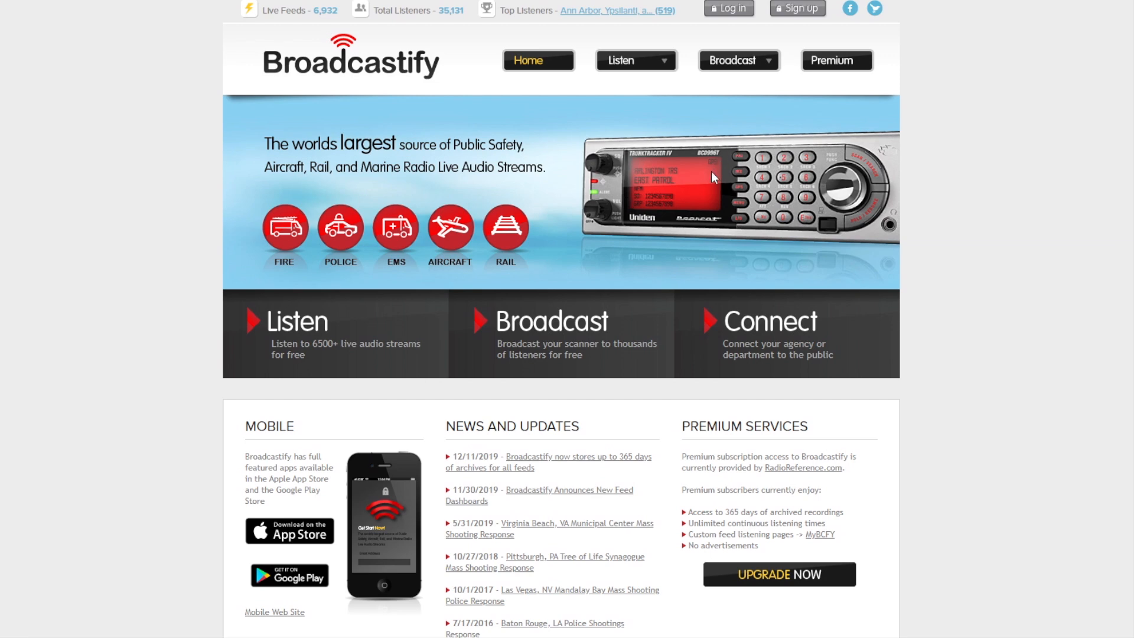
Look down Broadcastify's home page of live fire, police, EMS, aircraft and rail streams.
{"action": "scroll", "scroll_direction": "down", "scroll_amount": 3}
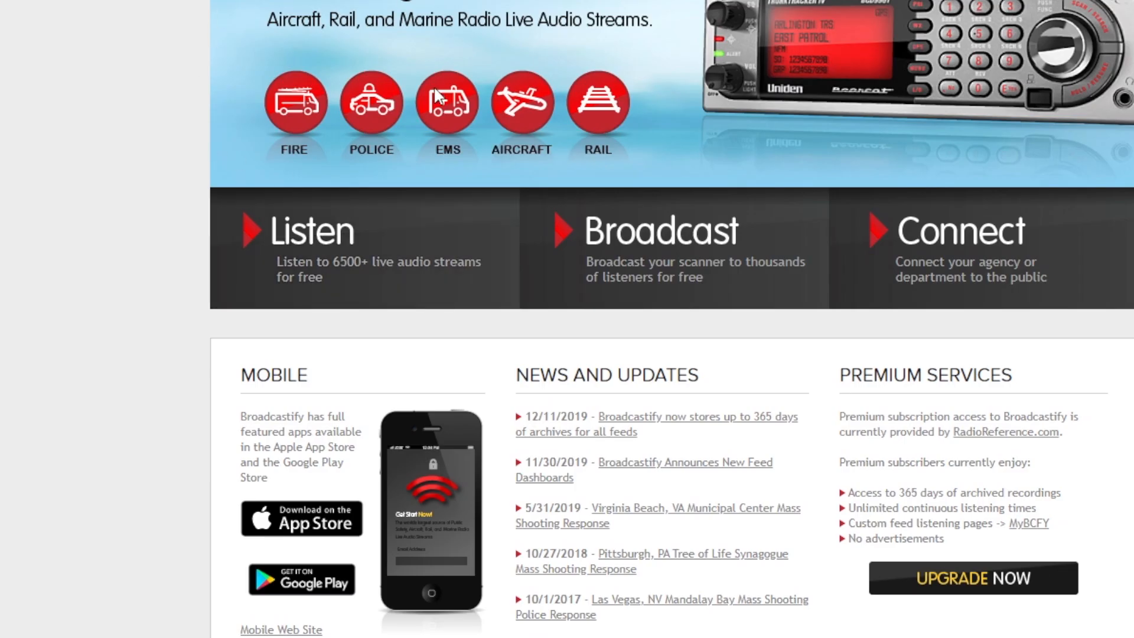
{"action": "mouse_move", "coordinate": [340, 252]}
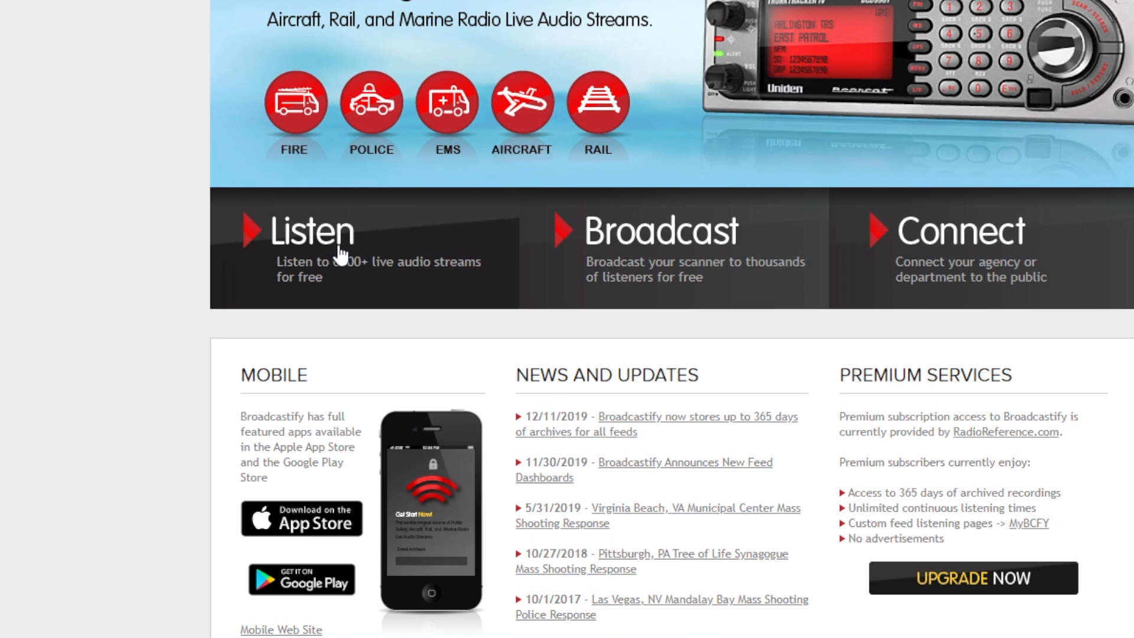
Browse Broadcastify feeds by location down to Onondaga County, New York's live feed table.
{"action": "left_click", "coordinate": [311, 232]}
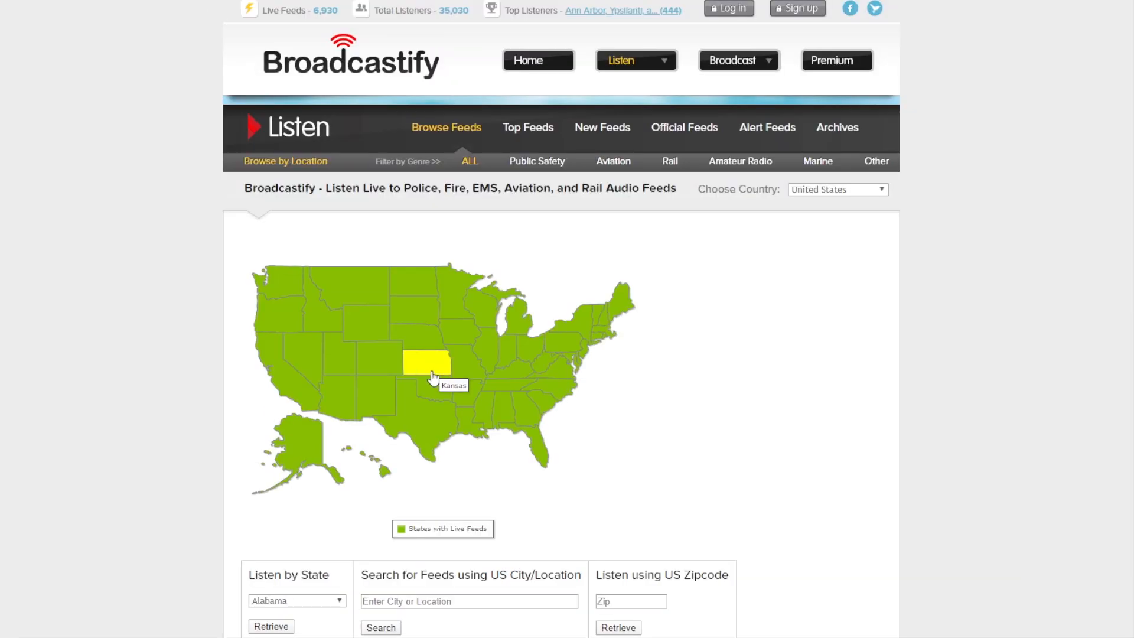
{"action": "mouse_move", "coordinate": [572, 340]}
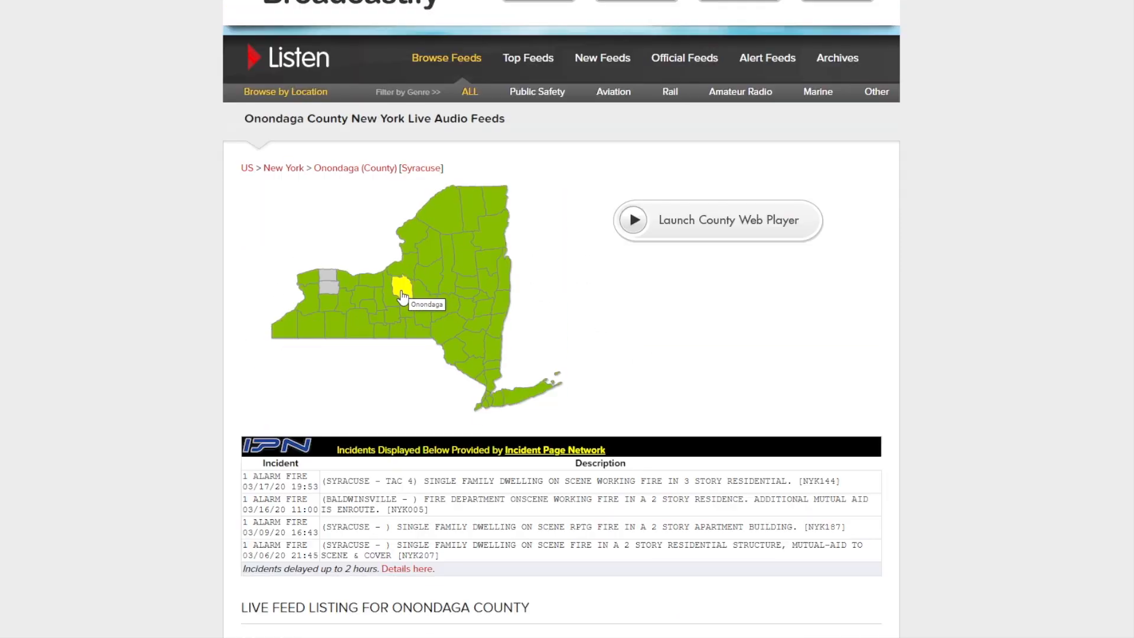
{"action": "scroll", "scroll_direction": "down", "scroll_amount": 3}
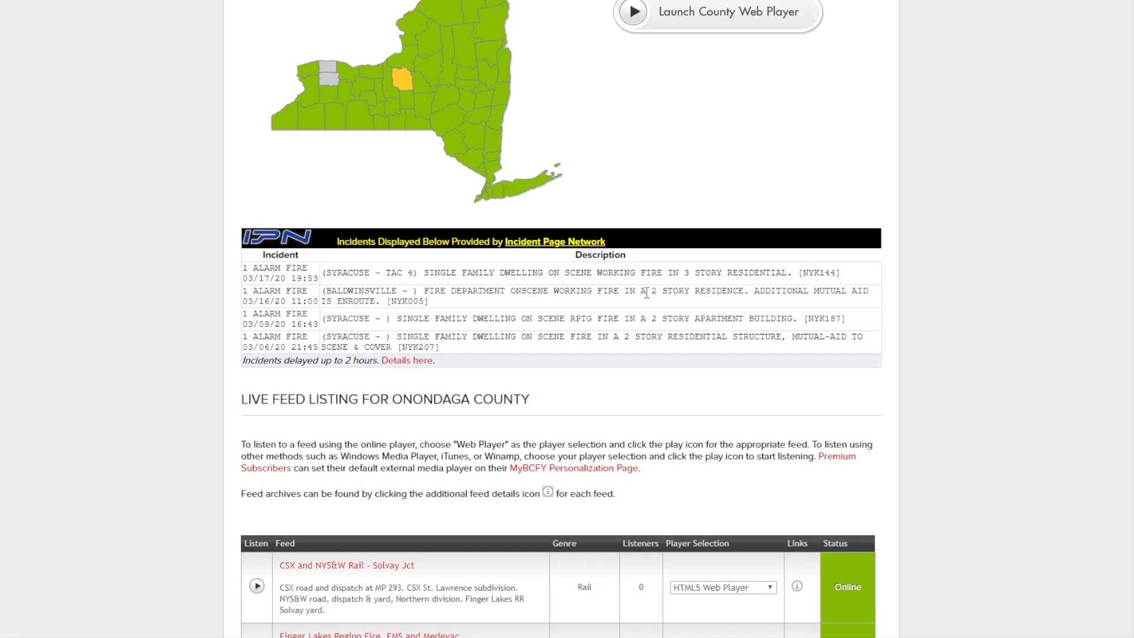
{"action": "scroll", "scroll_direction": "down", "scroll_amount": 3}
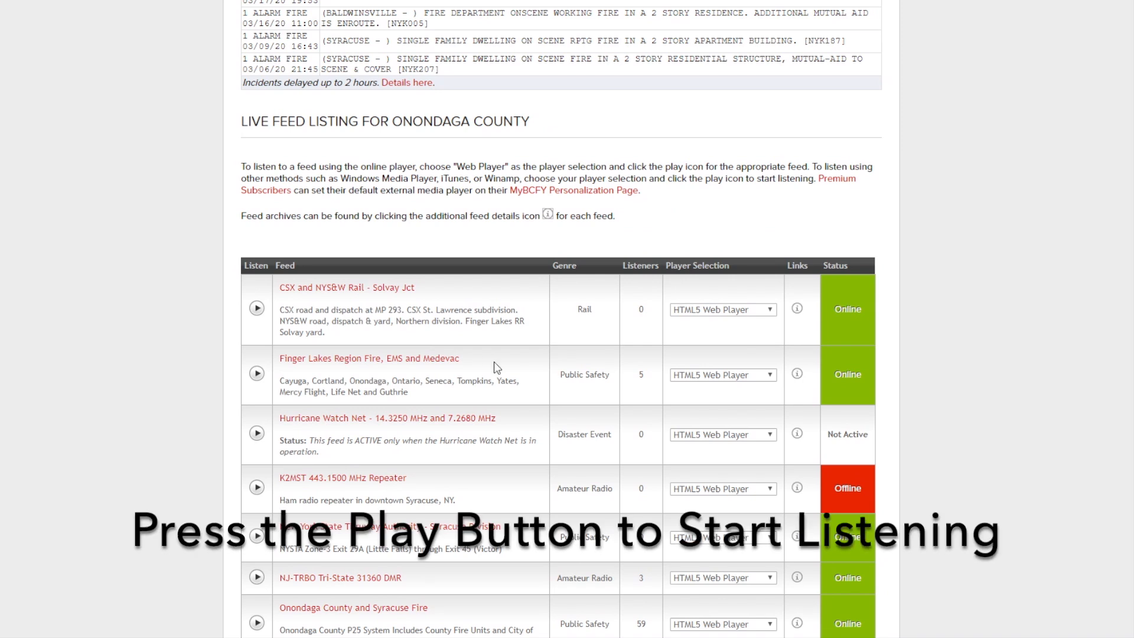
{"action": "scroll", "scroll_direction": "down", "scroll_amount": 3}
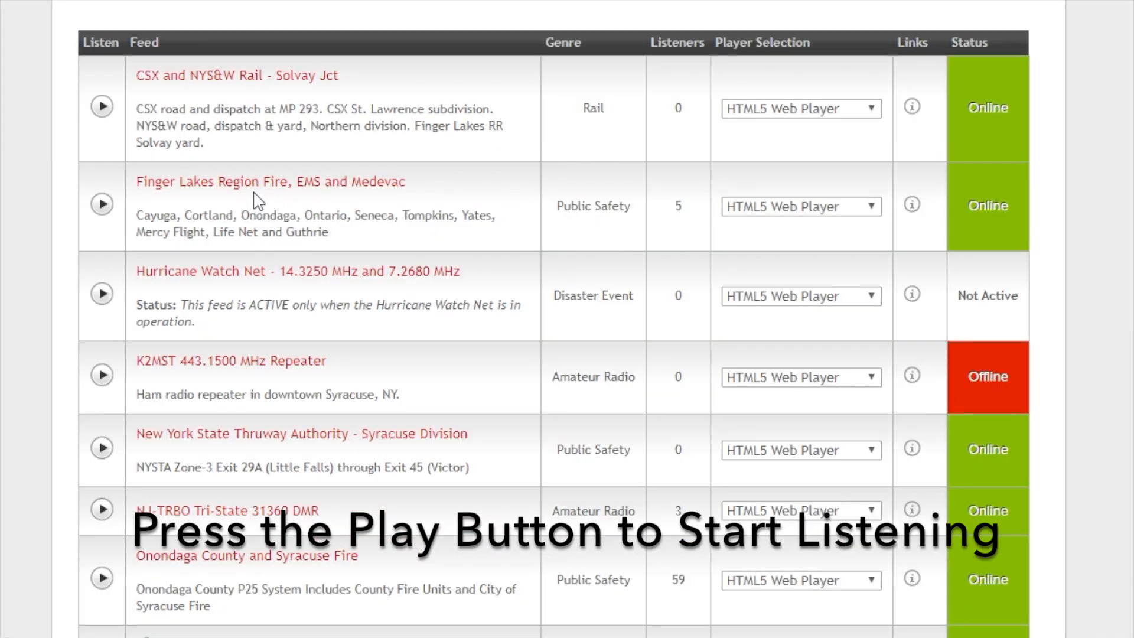
{"action": "mouse_move", "coordinate": [334, 221]}
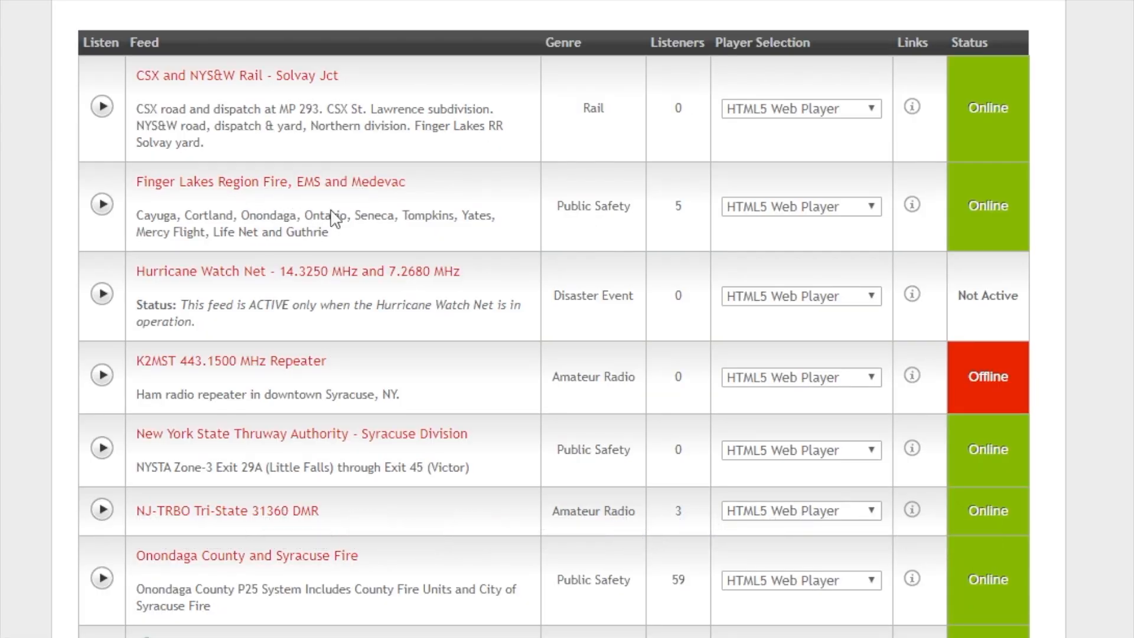
{"action": "scroll", "scroll_direction": "down", "scroll_amount": 3}
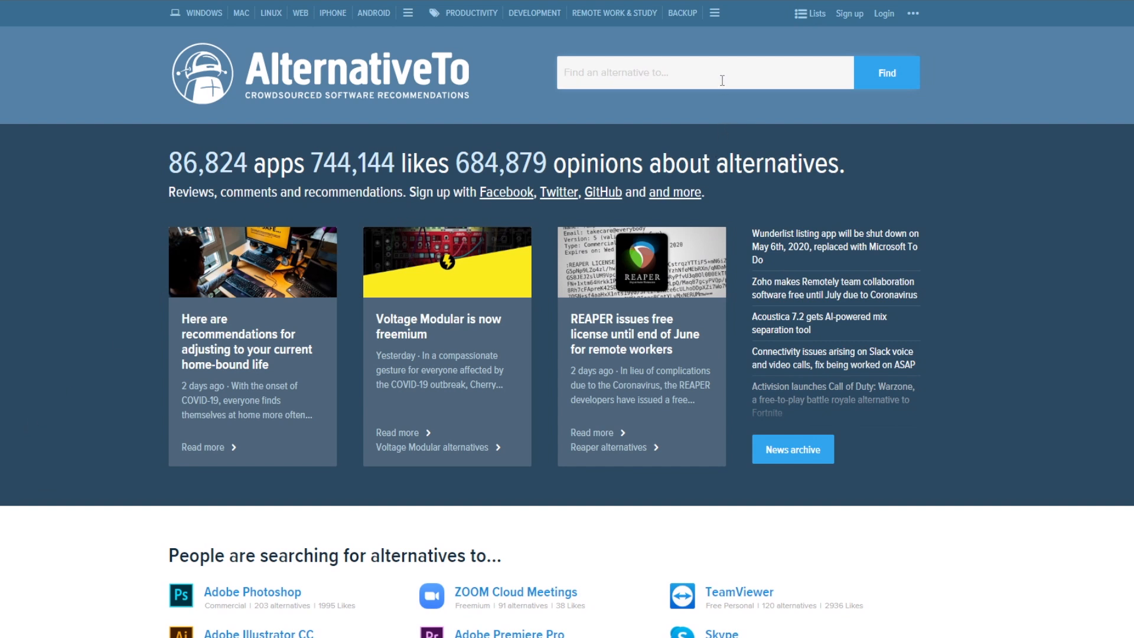
Enter 'photo' in AlternativeTo's search and pick Adobe Photoshop.
{"action": "type", "text": "pho"}
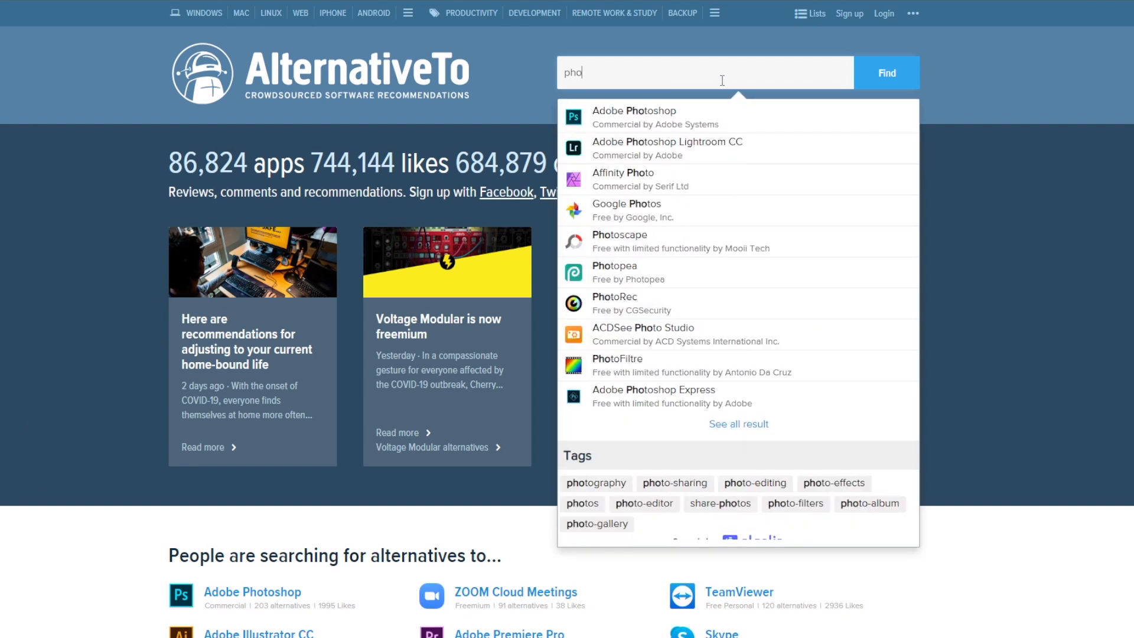
{"action": "type", "text": "toshop"}
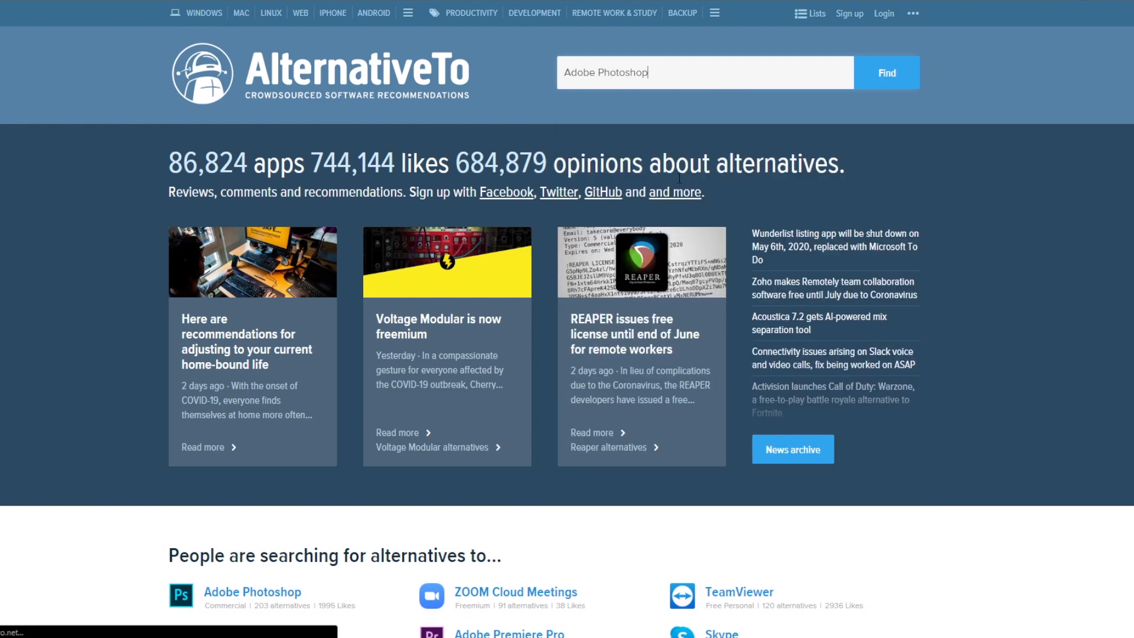
Run the search and look over the list of Adobe Photoshop alternatives.
{"action": "left_click", "coordinate": [885, 72]}
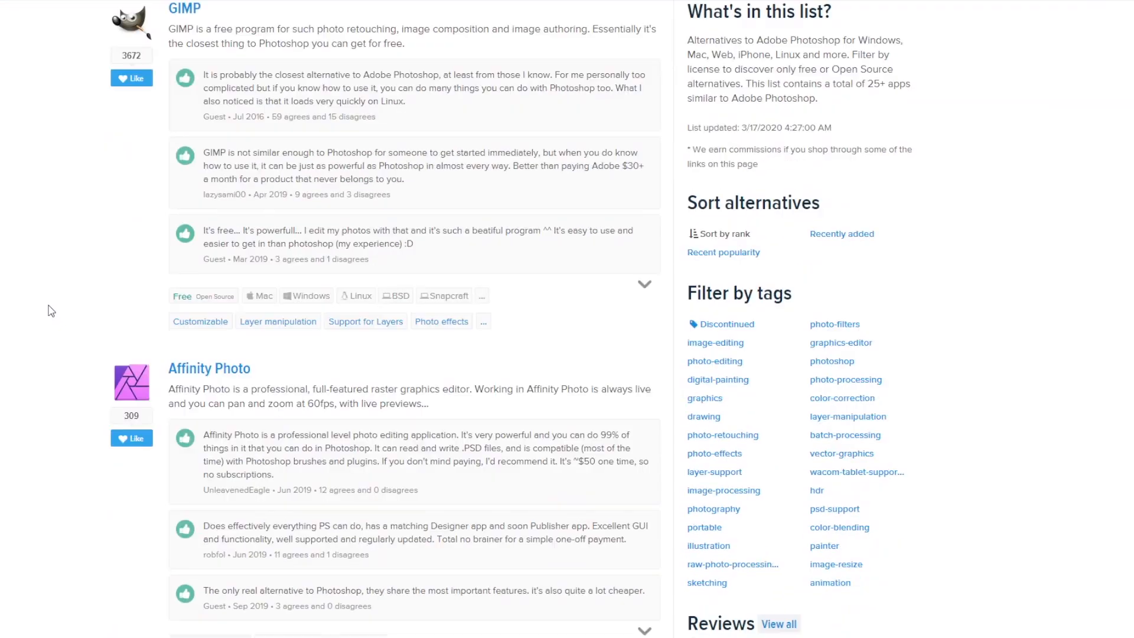
{"action": "scroll", "scroll_direction": "down", "scroll_amount": 3}
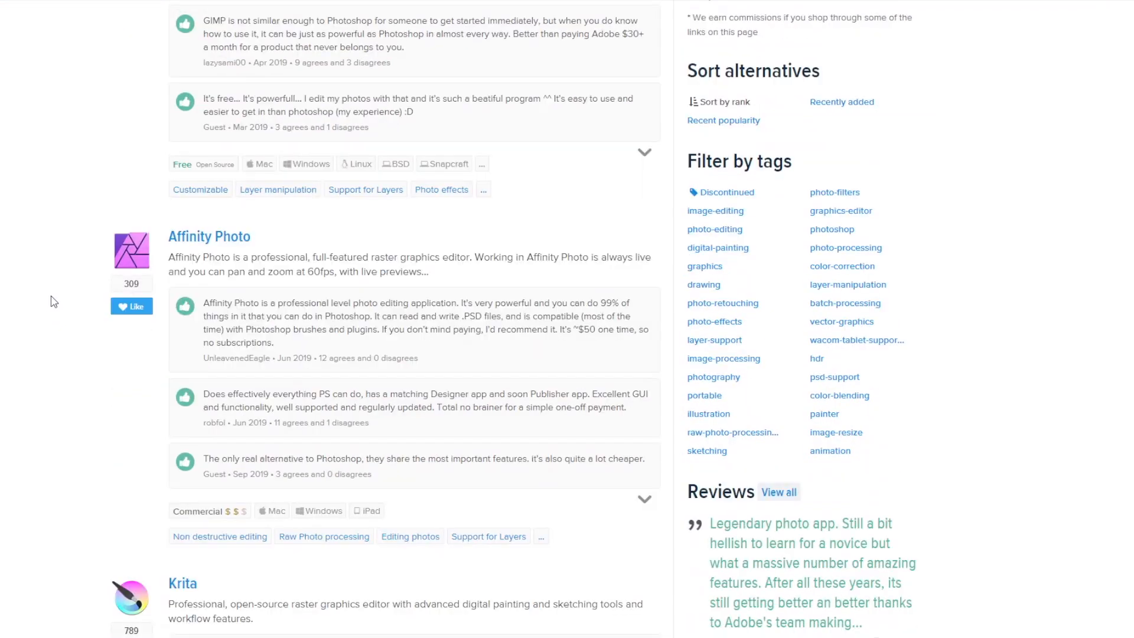
{"action": "scroll", "scroll_direction": "up", "scroll_amount": 3}
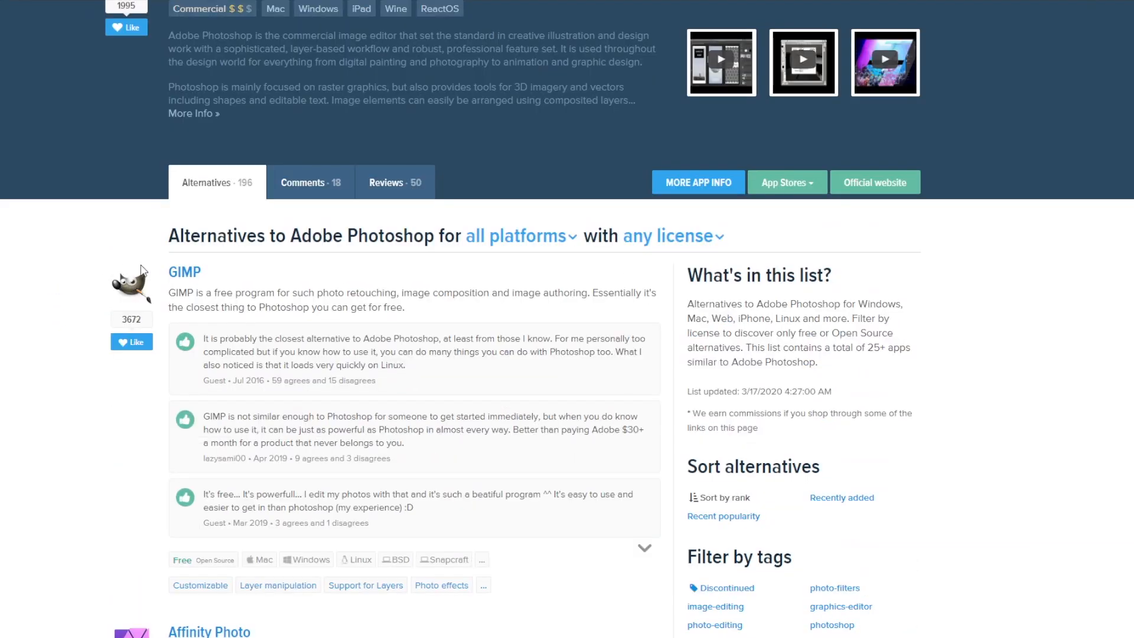
{"action": "mouse_move", "coordinate": [184, 272]}
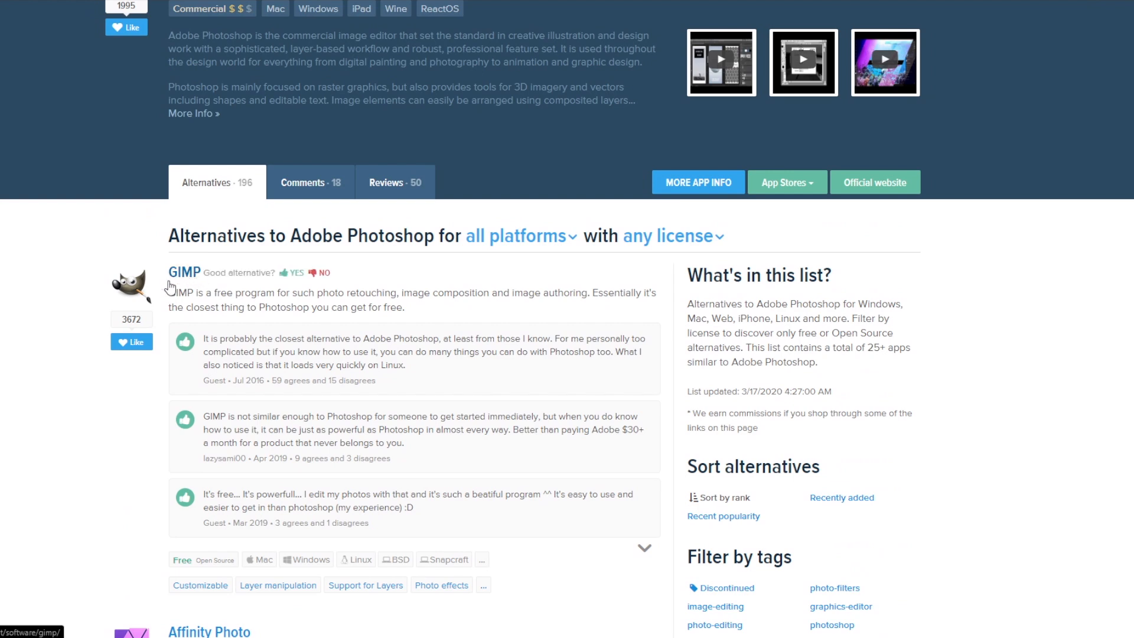
{"action": "mouse_move", "coordinate": [86, 314]}
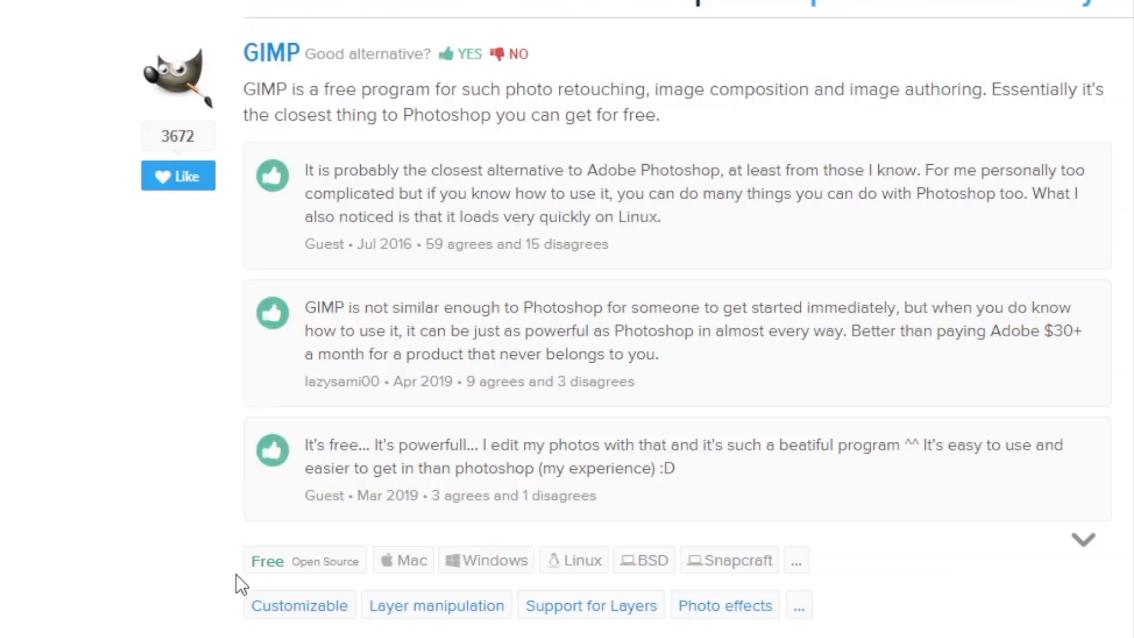
Look over the GIMP entry and its reviews.
{"action": "double_click", "coordinate": [265, 560]}
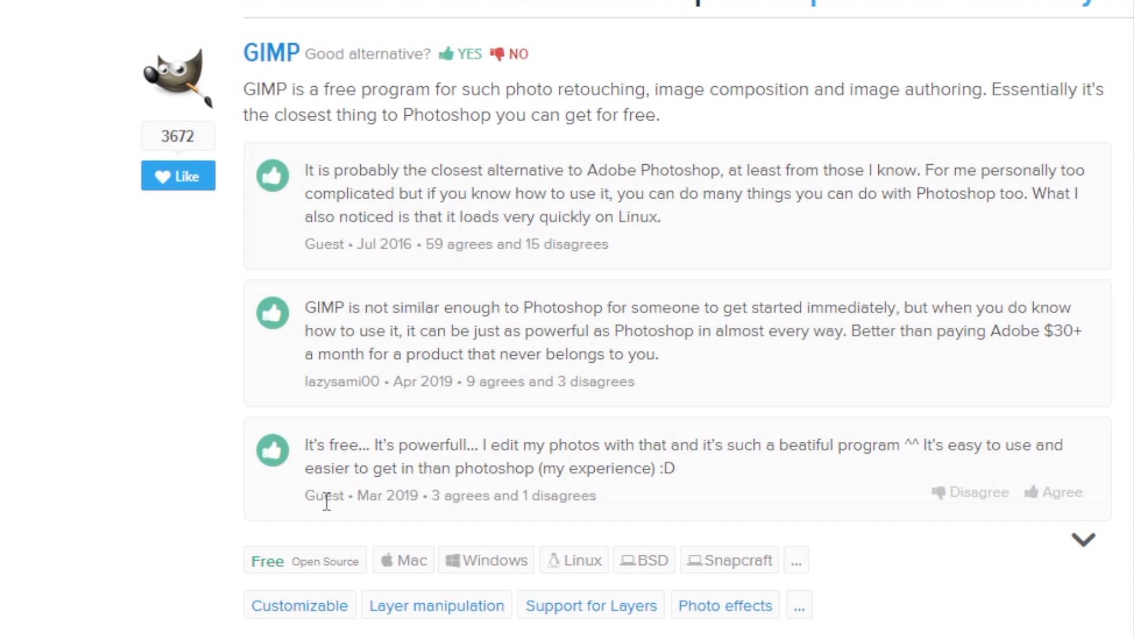
{"action": "mouse_move", "coordinate": [575, 553]}
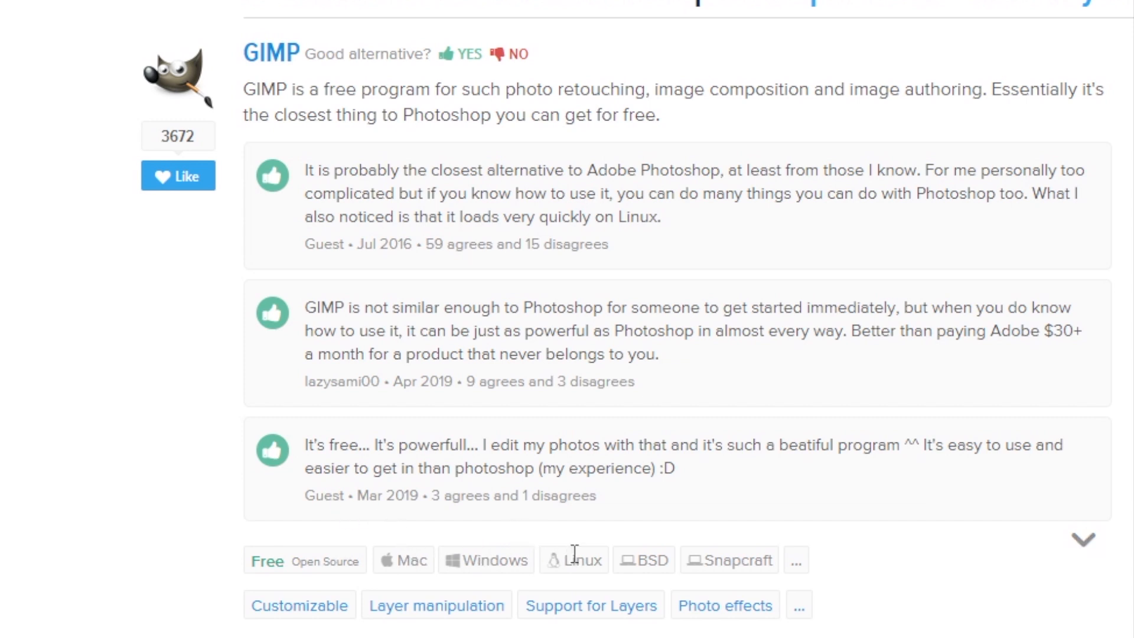
{"action": "scroll", "scroll_direction": "up", "scroll_amount": 3}
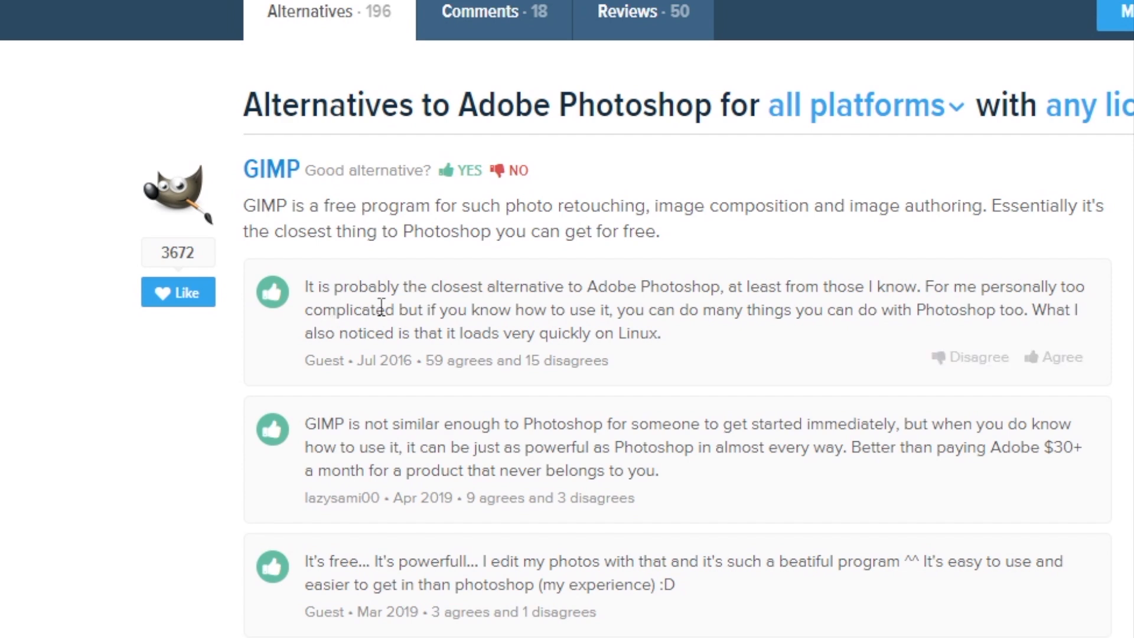
{"action": "scroll", "scroll_direction": "up", "scroll_amount": 3}
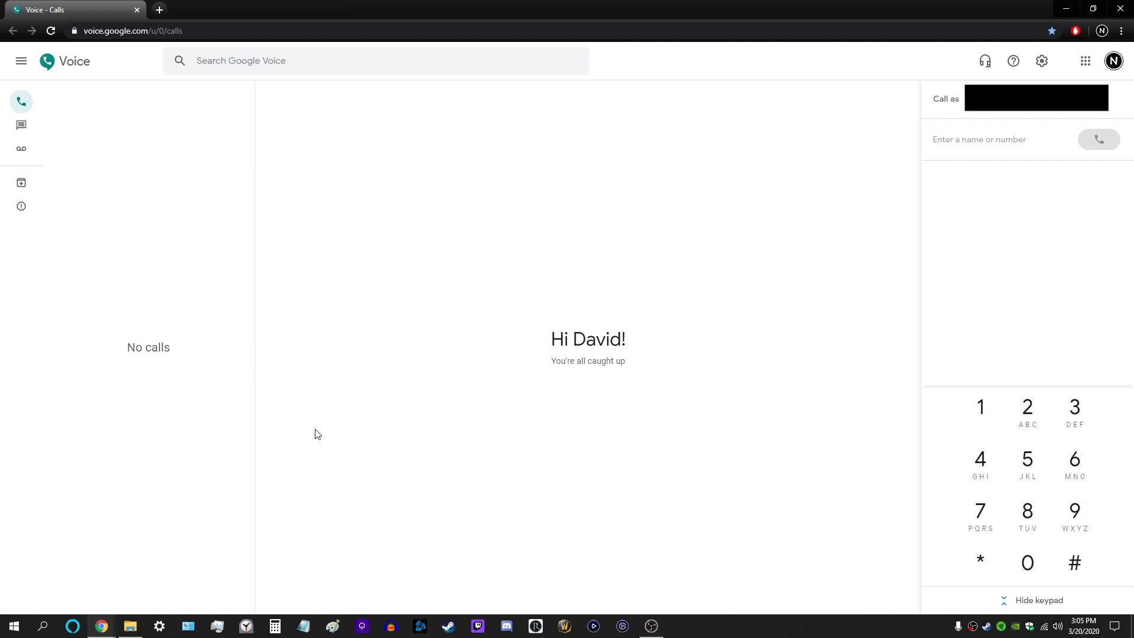
{"action": "mouse_move", "coordinate": [282, 412]}
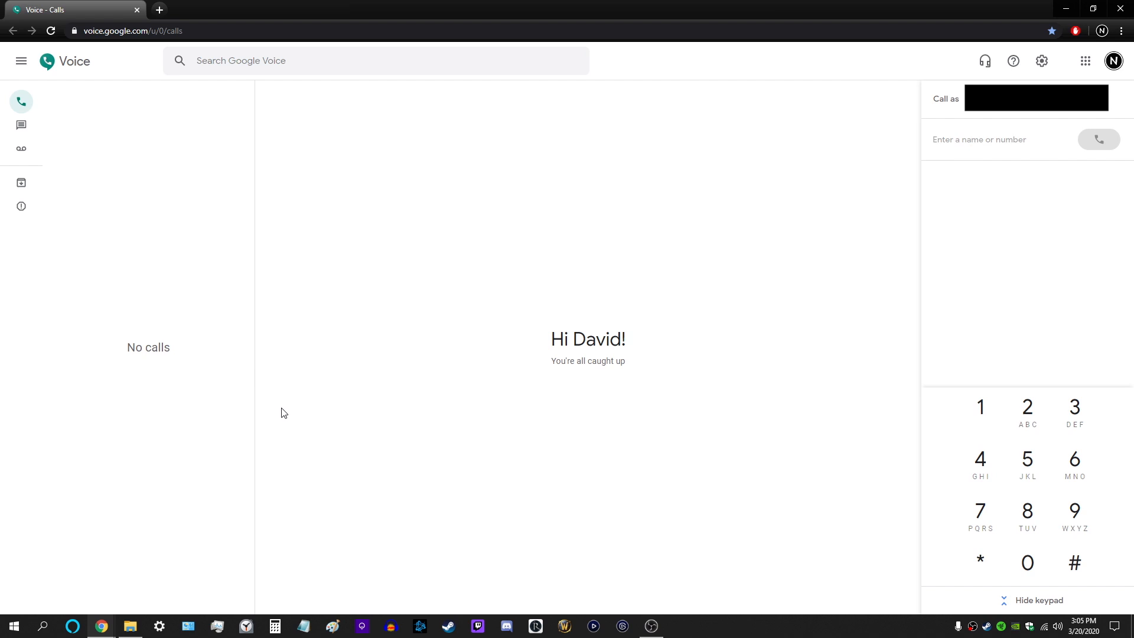
{"action": "mouse_move", "coordinate": [1043, 458]}
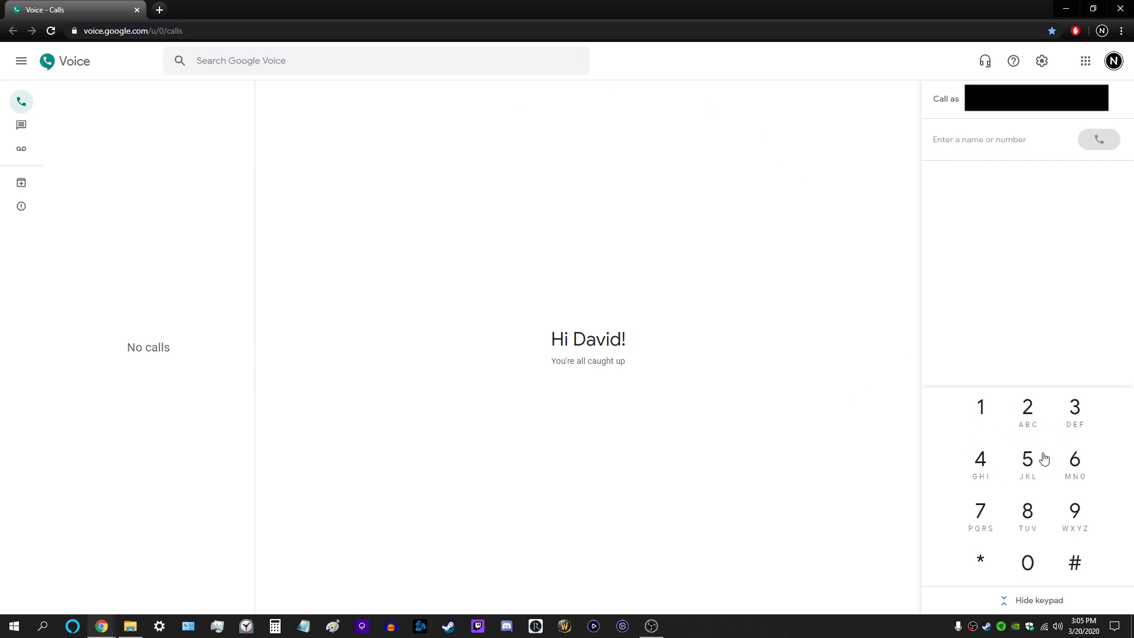
{"action": "mouse_move", "coordinate": [220, 309]}
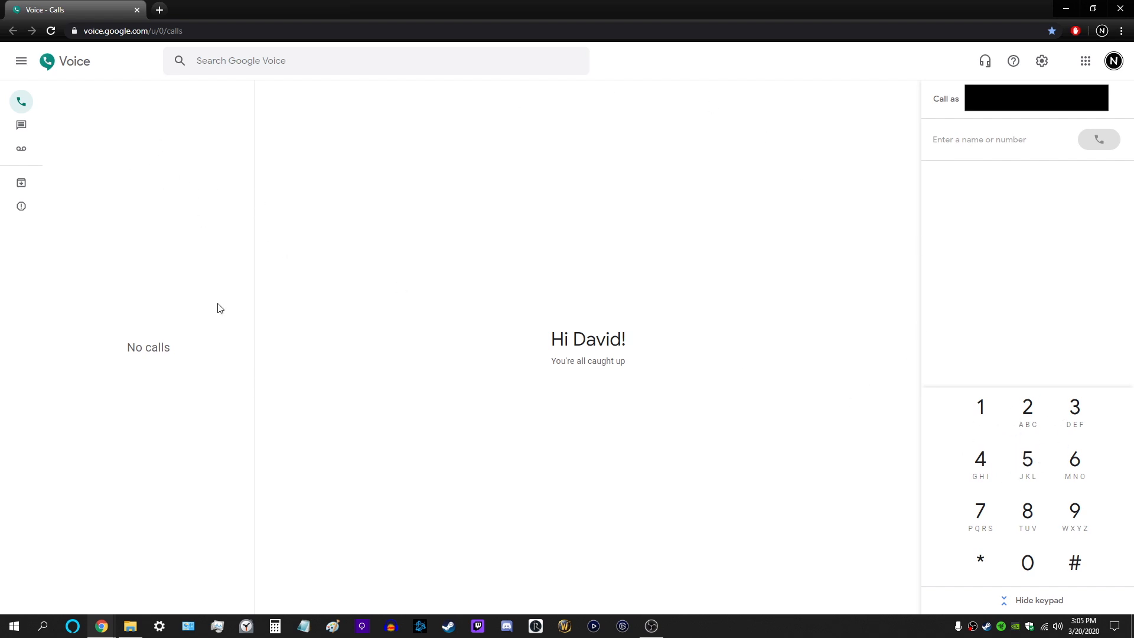
{"action": "mouse_move", "coordinate": [248, 250]}
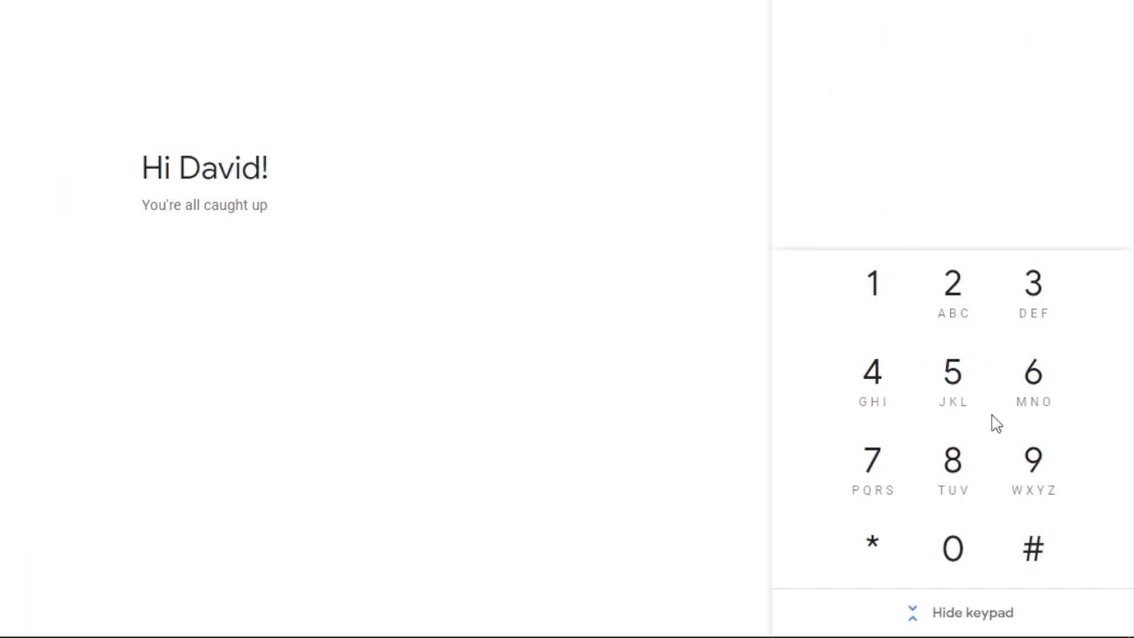
Go to the Calls section of Google Voice so the dial keypad is ready.
{"action": "left_click", "coordinate": [956, 613]}
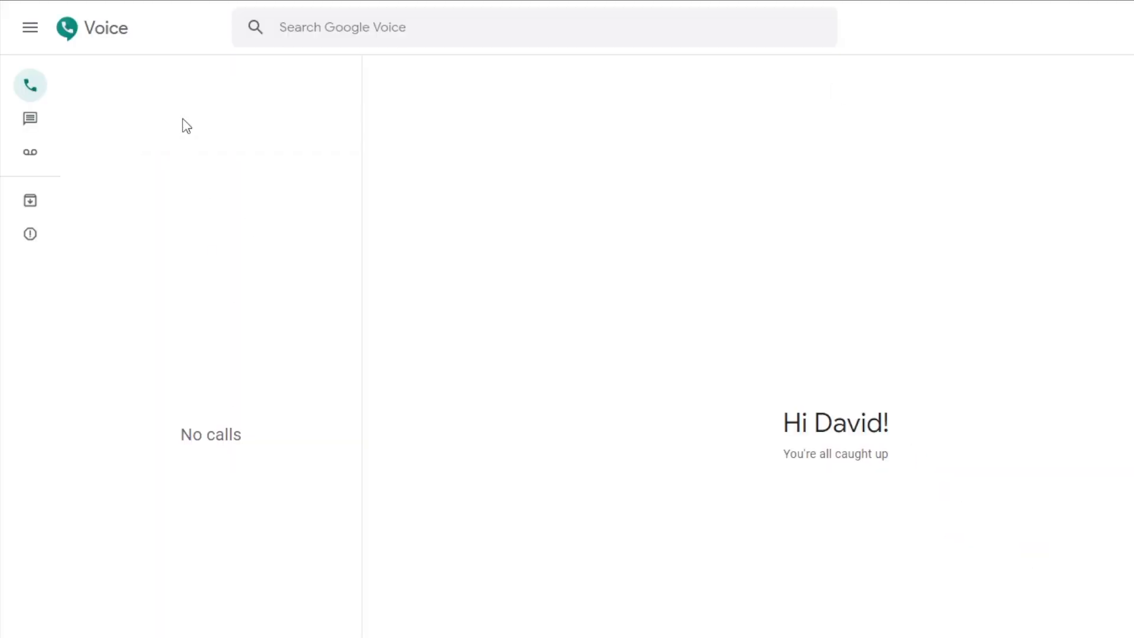
{"action": "mouse_move", "coordinate": [178, 25]}
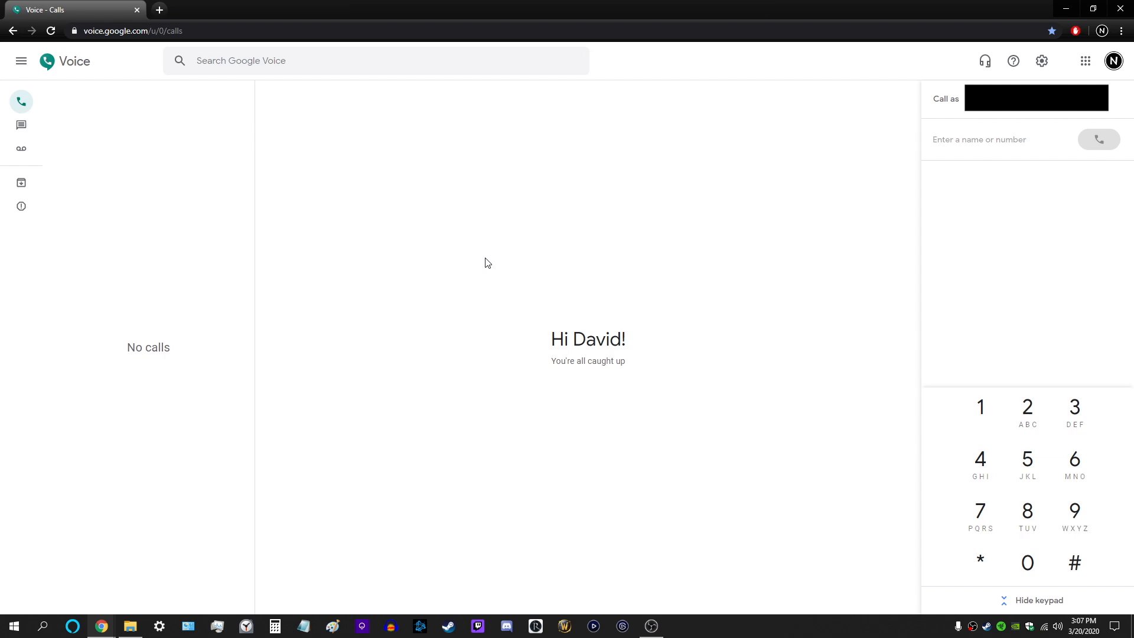
{"action": "mouse_move", "coordinate": [514, 323]}
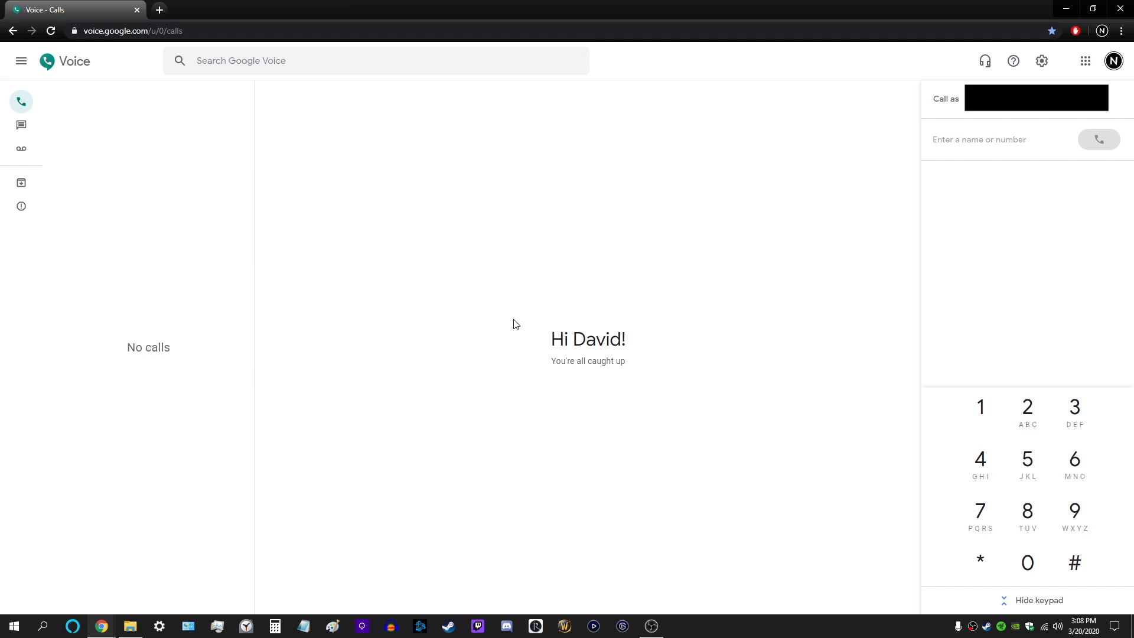
{"action": "mouse_move", "coordinate": [482, 337]}
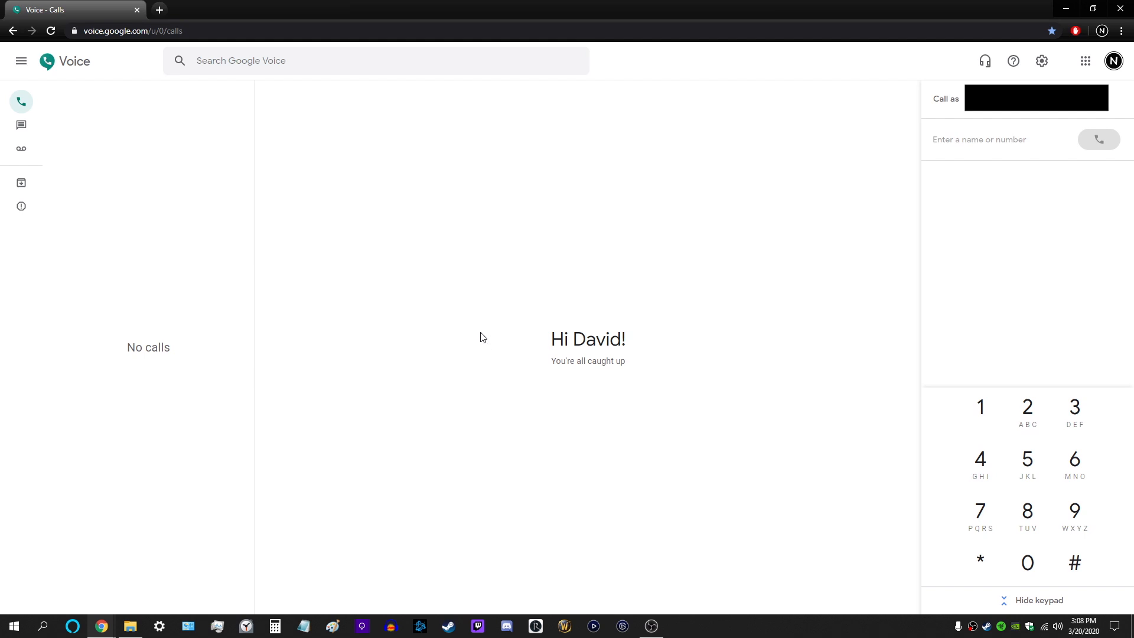